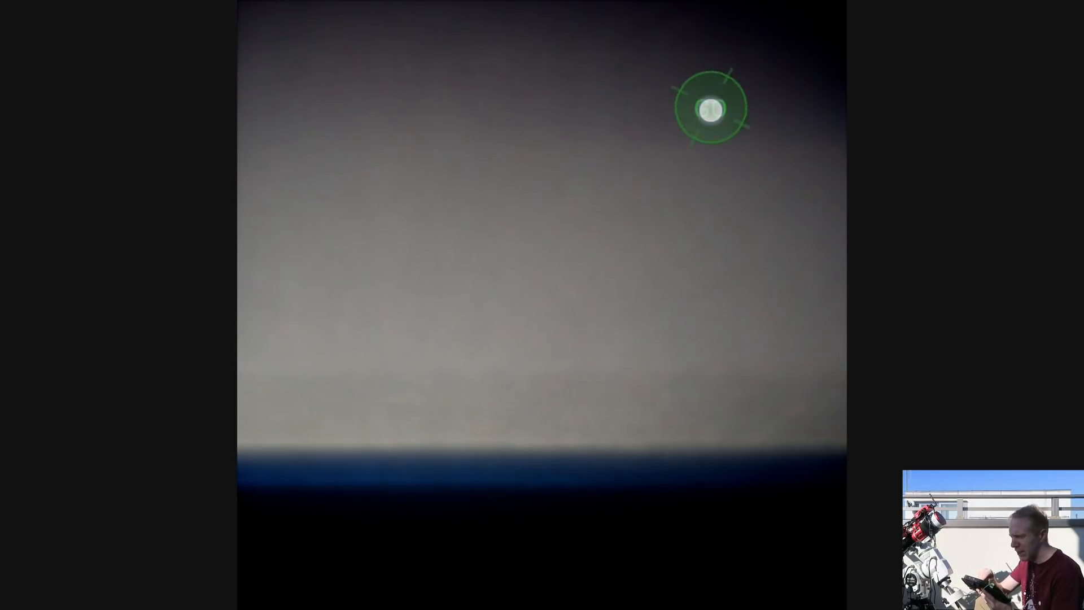
Open the Autorun plan's Shooting Schedule page for target NGC7000.
{"action": "left_click", "coordinate": [709, 107]}
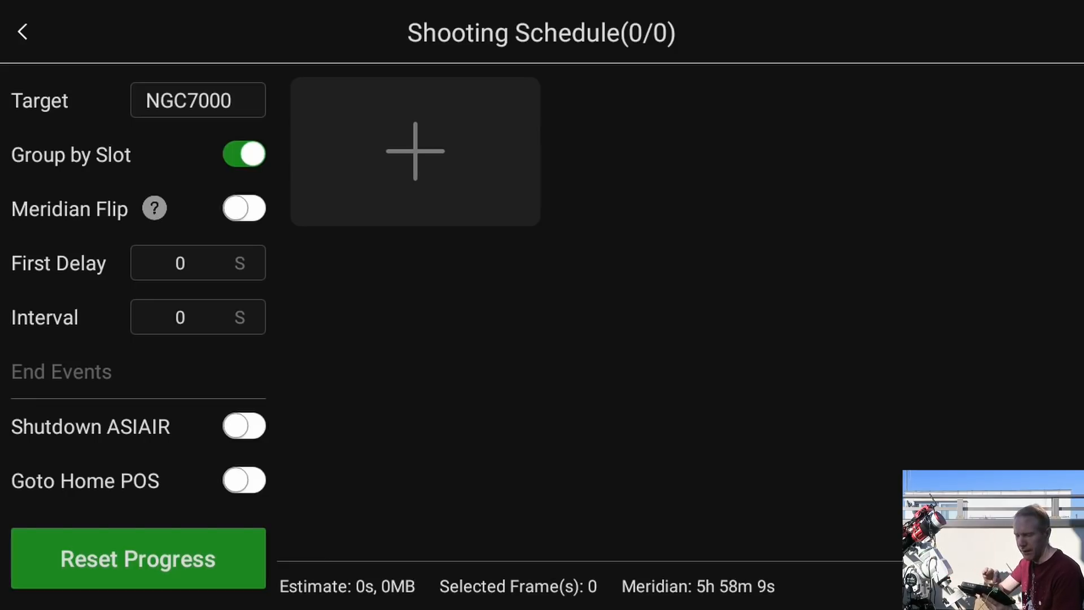
Turn on Meridian Flip, then view and cancel the Create New Sequence dialog.
{"action": "left_click", "coordinate": [243, 209]}
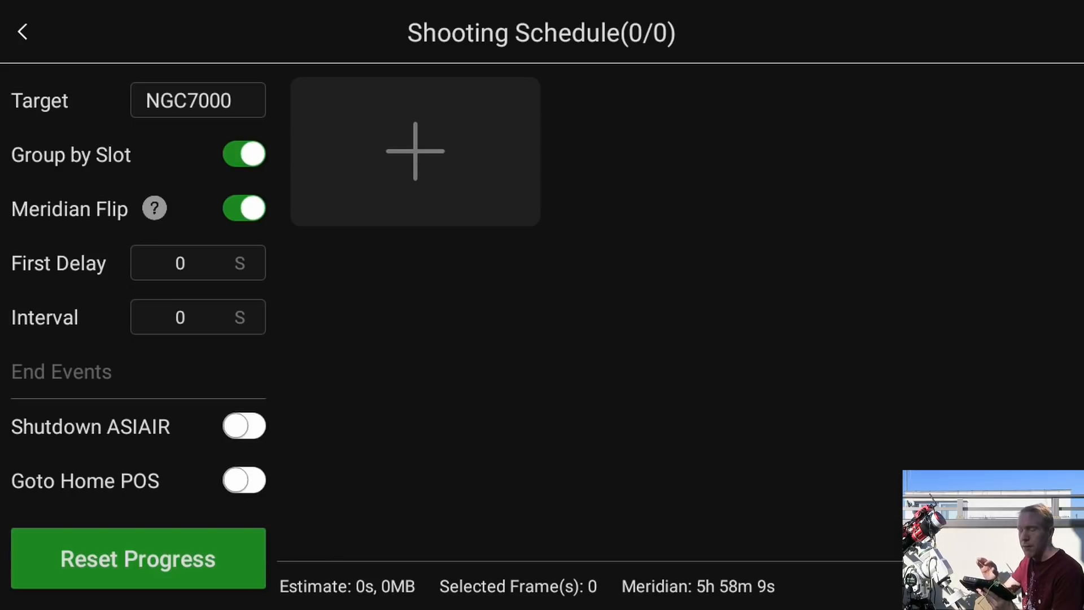
{"action": "left_click", "coordinate": [415, 151]}
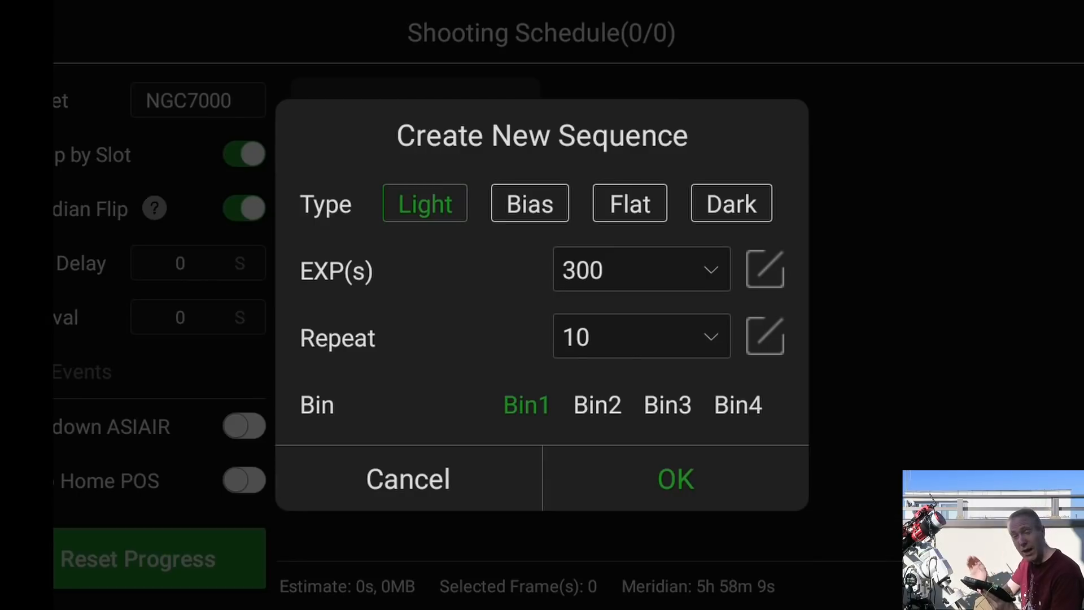
{"action": "left_click", "coordinate": [408, 478]}
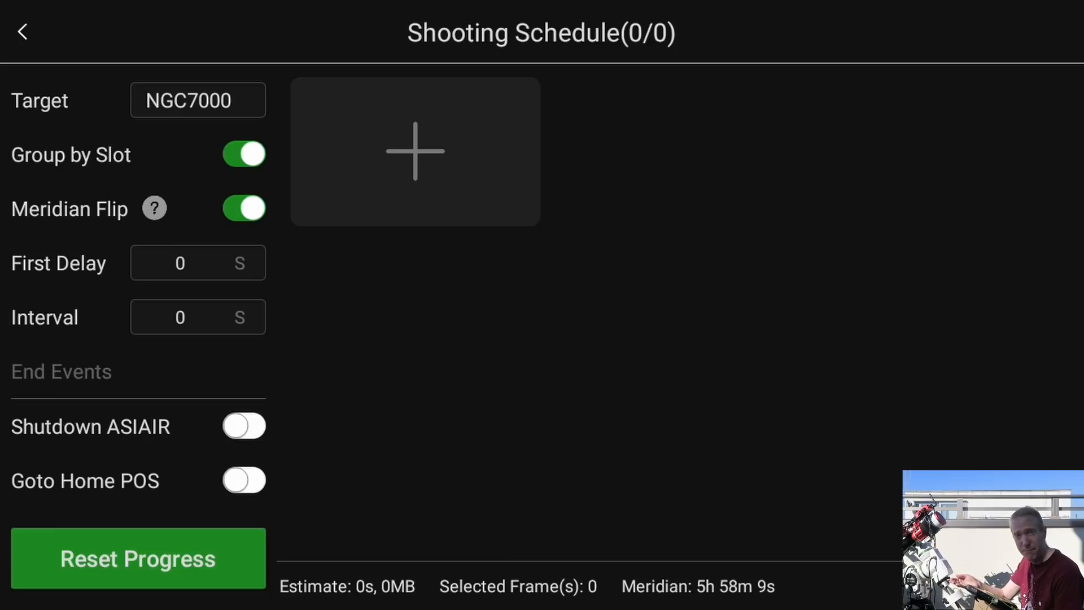
Exit the NGC7000 Shooting Schedule back to the main preview screen.
{"action": "left_click", "coordinate": [22, 32]}
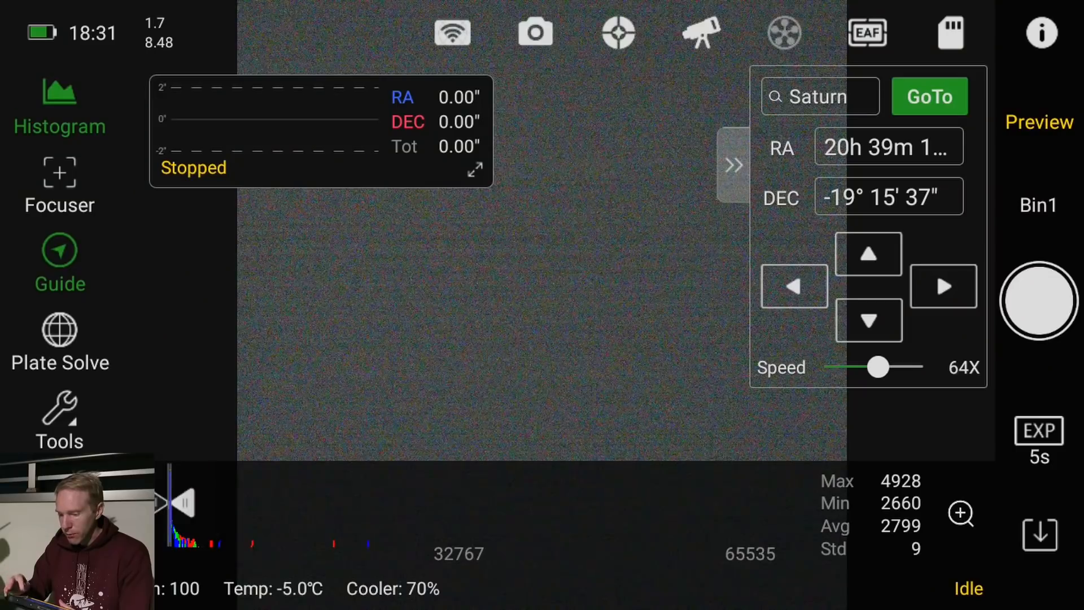
Open Light_IC1340_60.0s_Bin1_0060_1.fit from the SD card's Autorun > Light > IC1340 folder.
{"action": "left_click", "coordinate": [949, 33]}
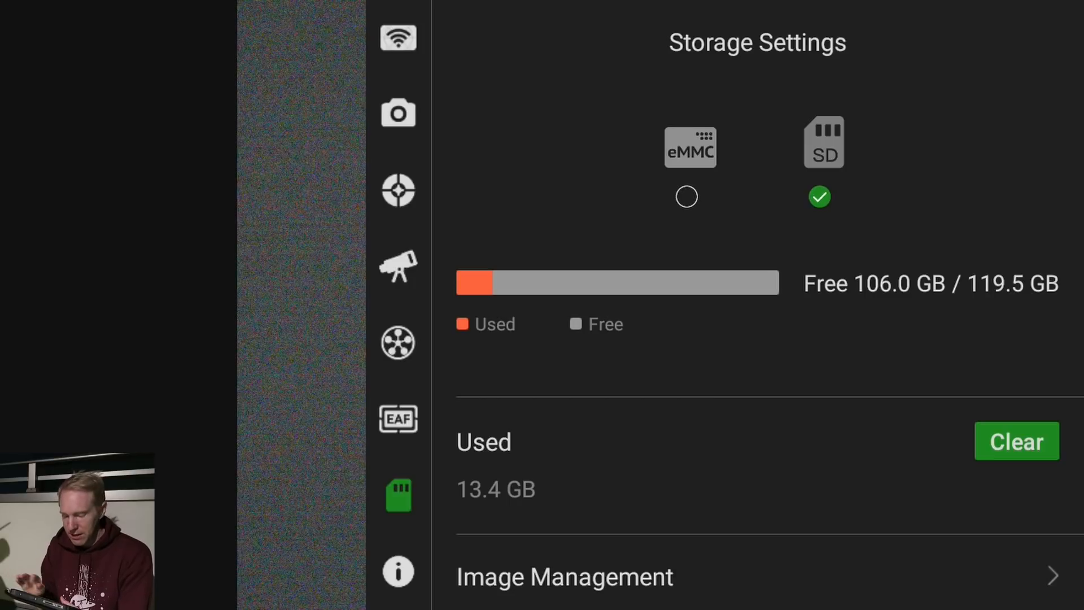
{"action": "left_click", "coordinate": [563, 576]}
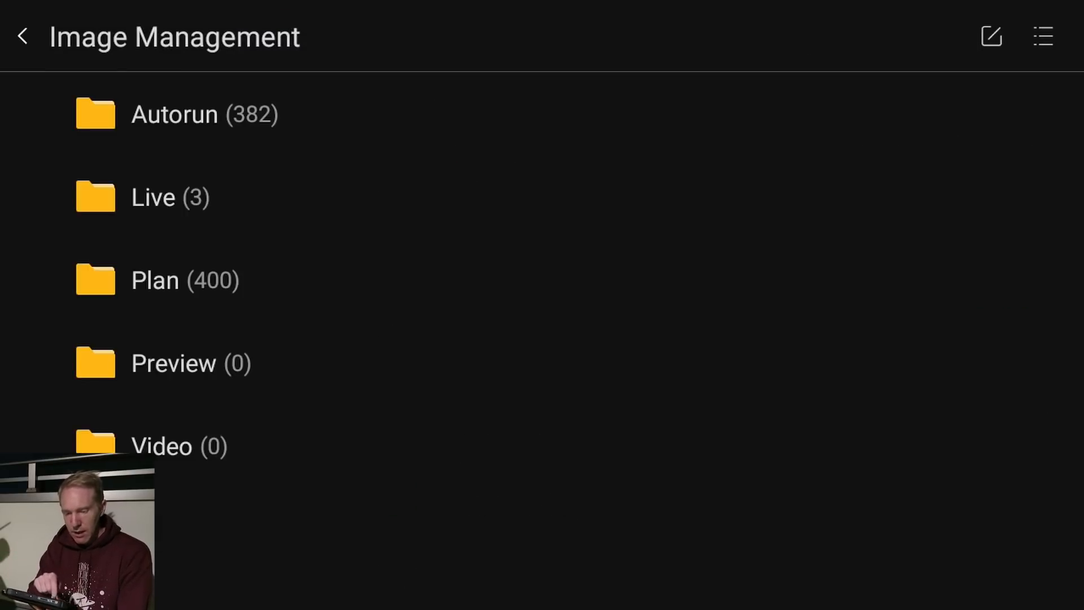
{"action": "left_click", "coordinate": [174, 114]}
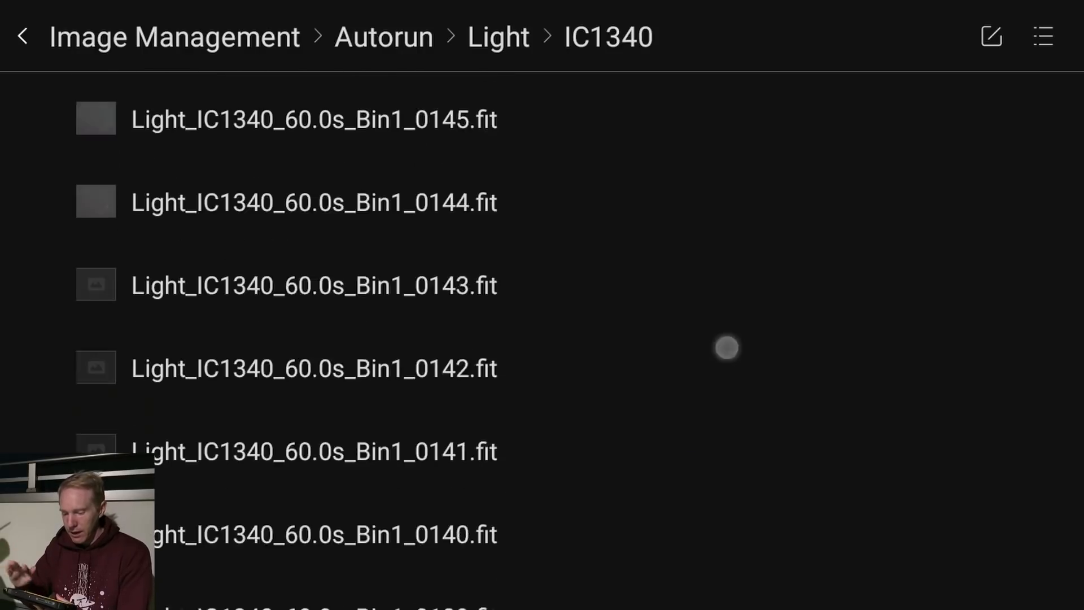
{"action": "scroll", "scroll_direction": "down", "scroll_amount": 3}
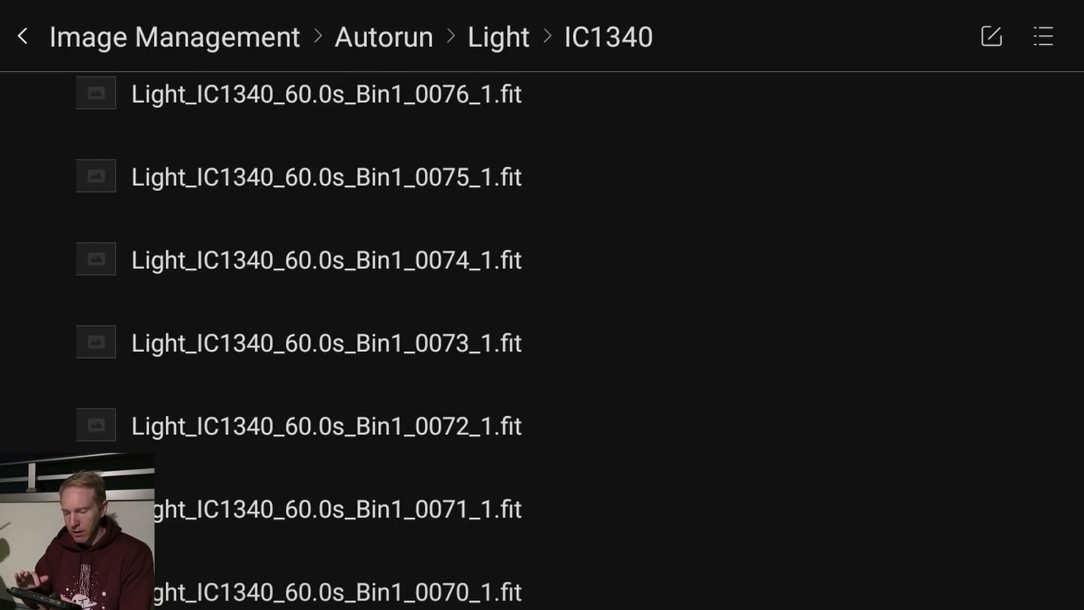
{"action": "scroll", "scroll_direction": "down", "scroll_amount": 3}
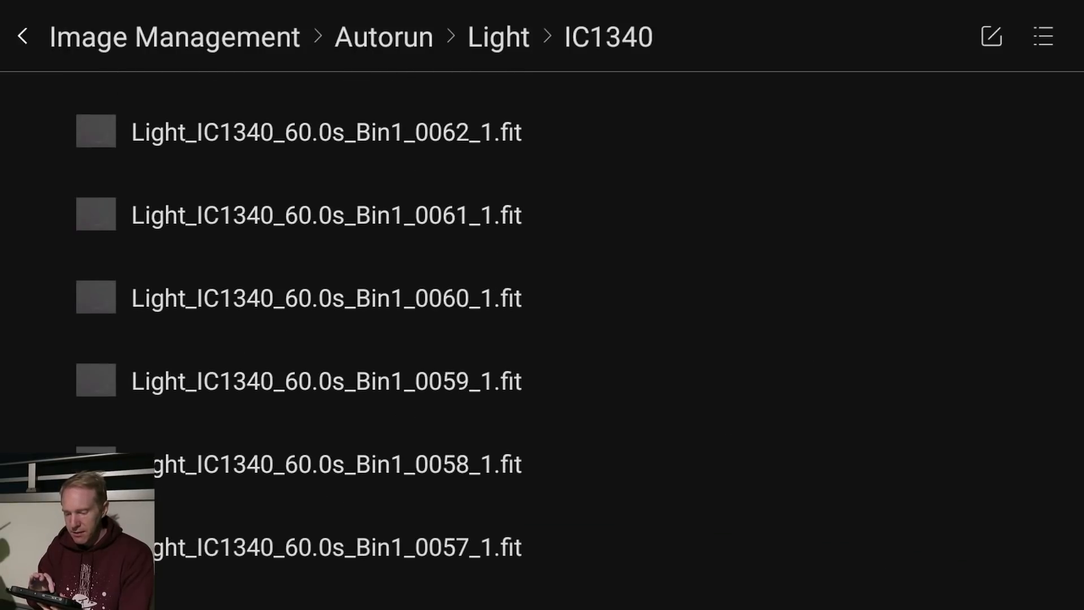
{"action": "left_click", "coordinate": [326, 299]}
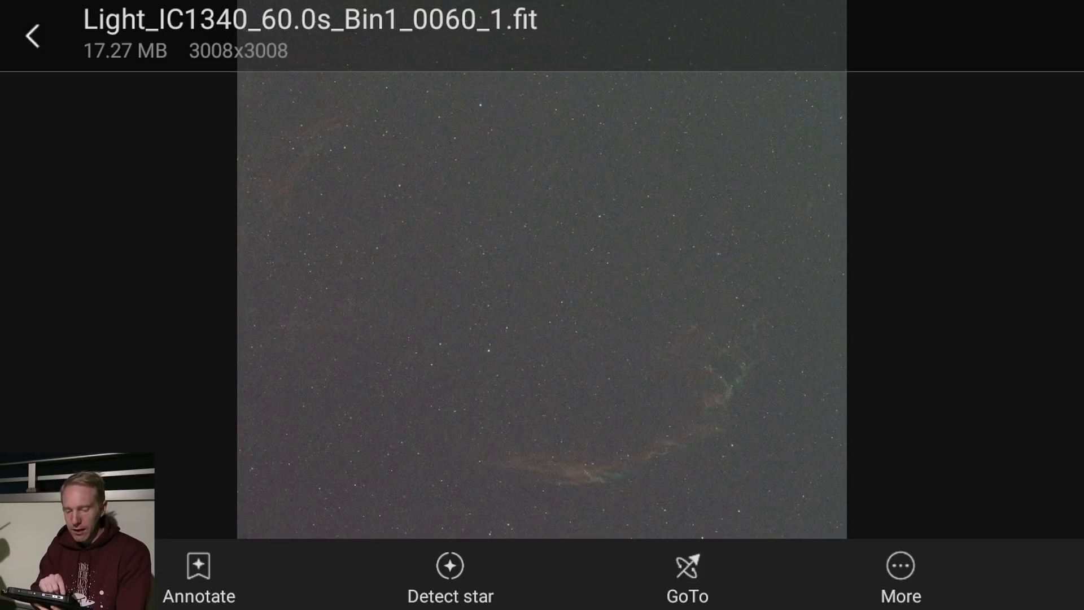
Plate solve the IC1340 frame and slew to 20h 54m 39s / +31° 26' 29".
{"action": "left_click", "coordinate": [199, 577]}
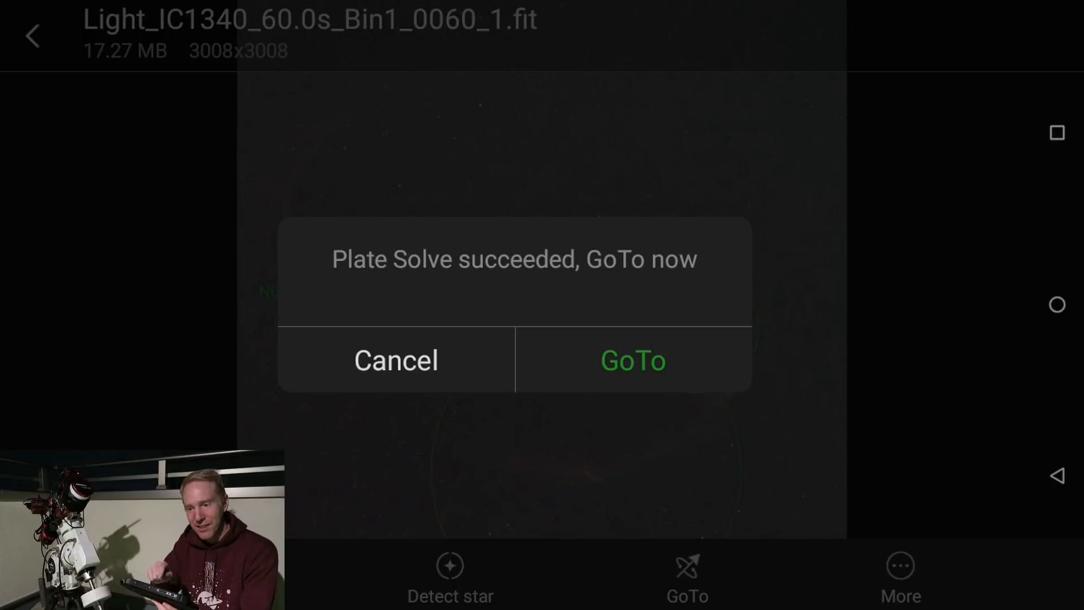
{"action": "left_click", "coordinate": [632, 360]}
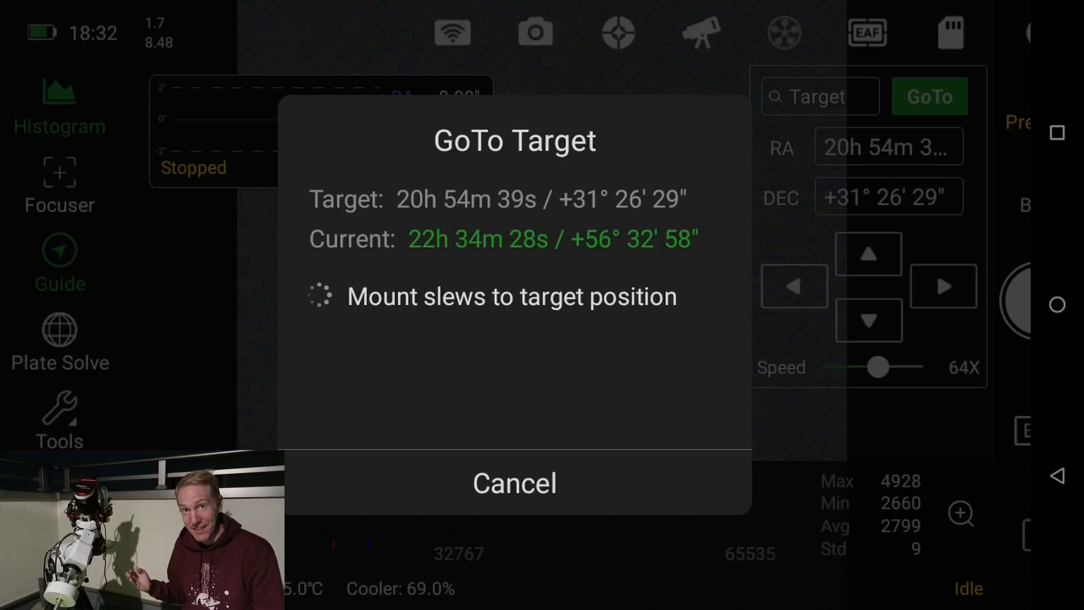
Dismiss the GoTo Target slewing dialog to return to the preview.
{"action": "left_click", "coordinate": [515, 482]}
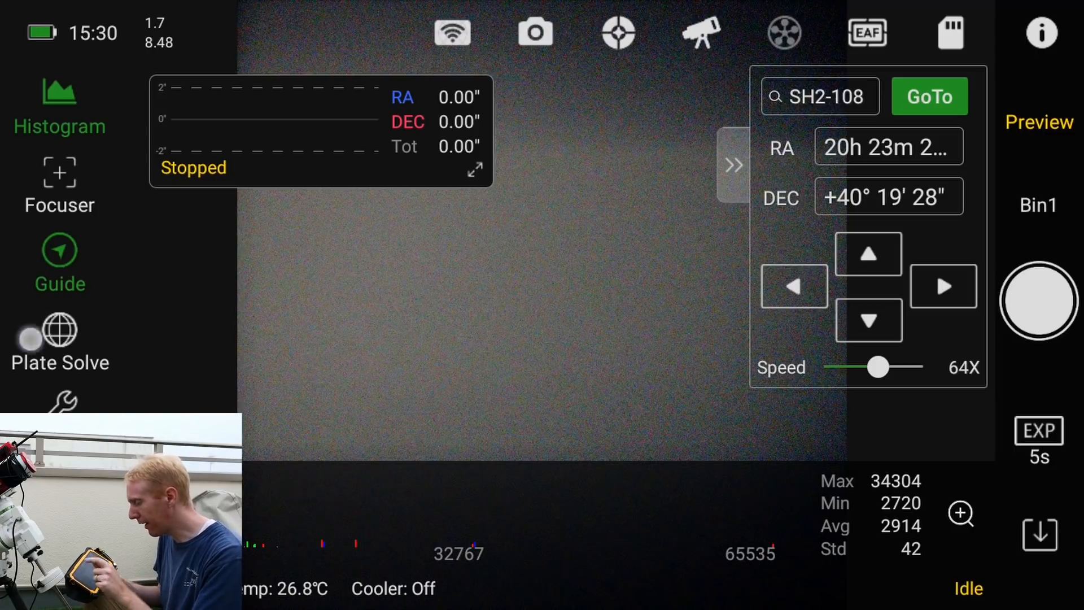
Plate solve the current frame, then bring up Telescopius's 'What's in the Sky Tonight' page.
{"action": "left_click", "coordinate": [59, 332]}
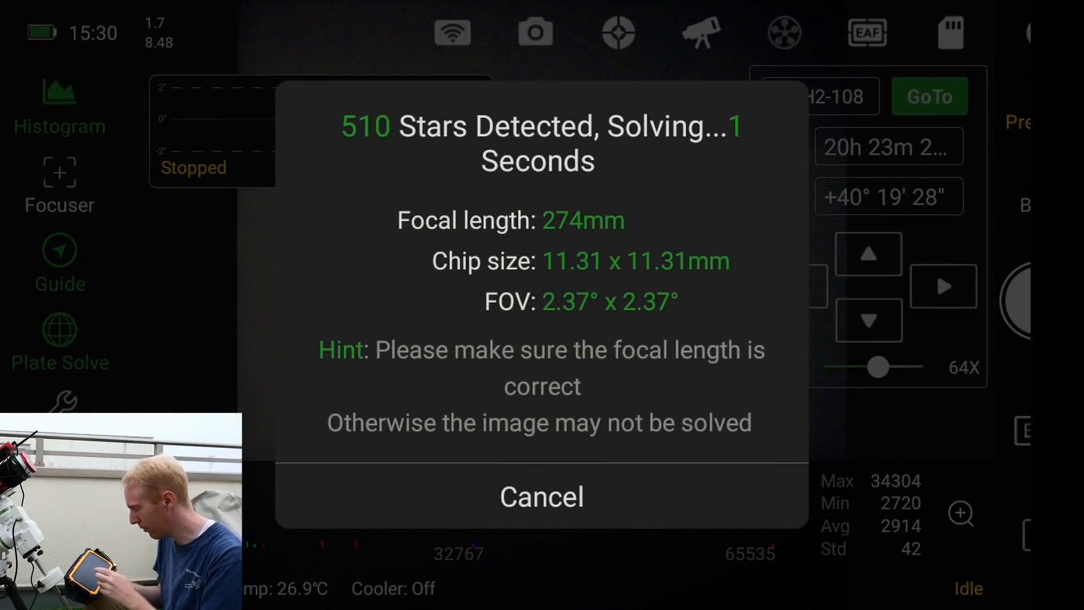
{"action": "left_click", "coordinate": [541, 497]}
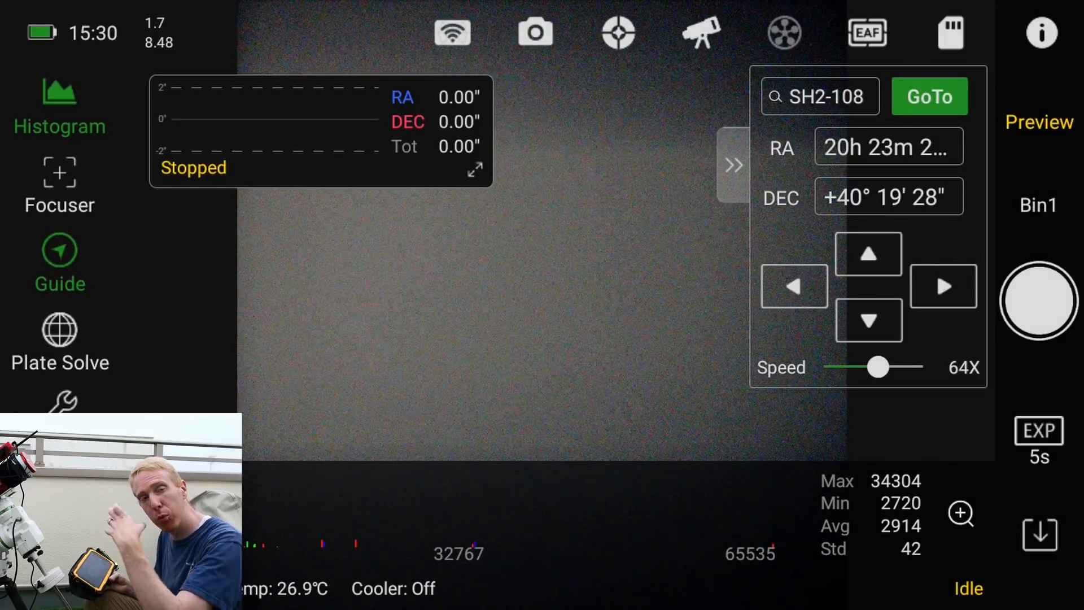
{"action": "left_click", "coordinate": [59, 344]}
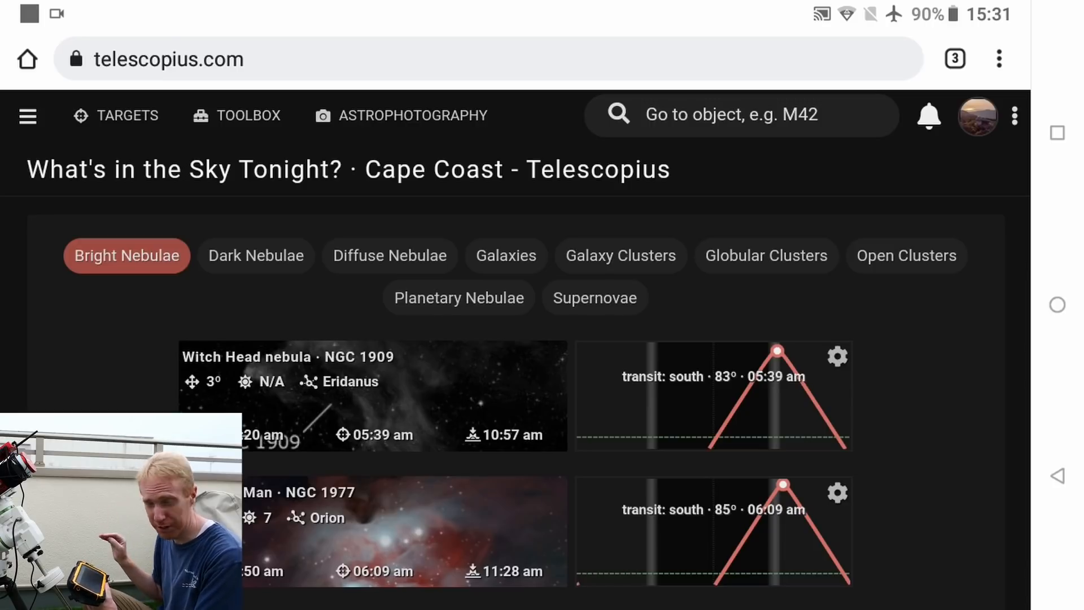
Go to the profile's Equipment tab and edit the SharpStar 61EDPH II telescope.
{"action": "left_click", "coordinate": [977, 115]}
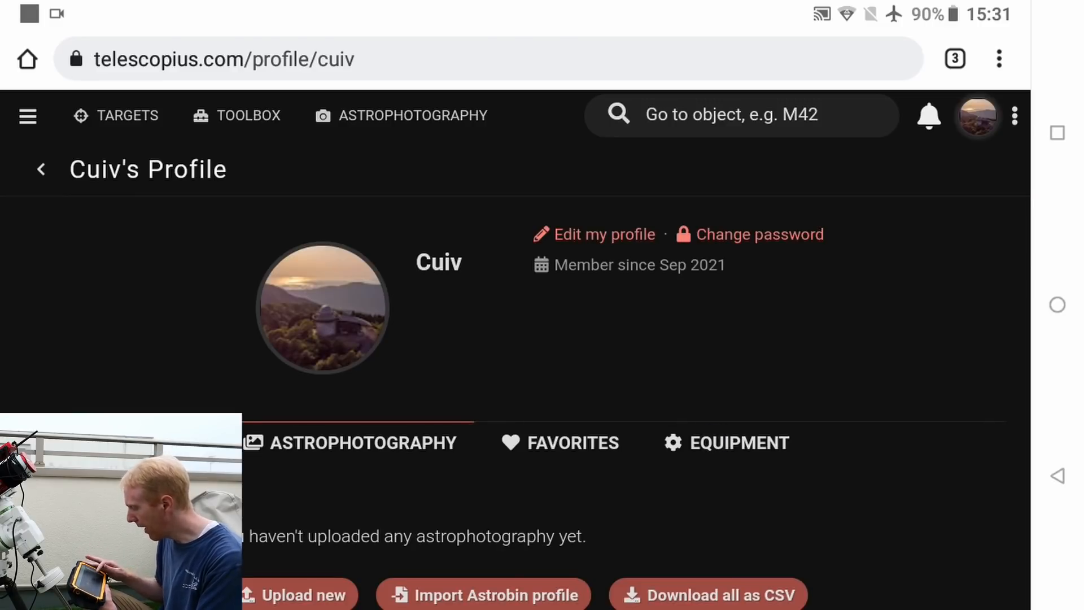
{"action": "left_click", "coordinate": [738, 442]}
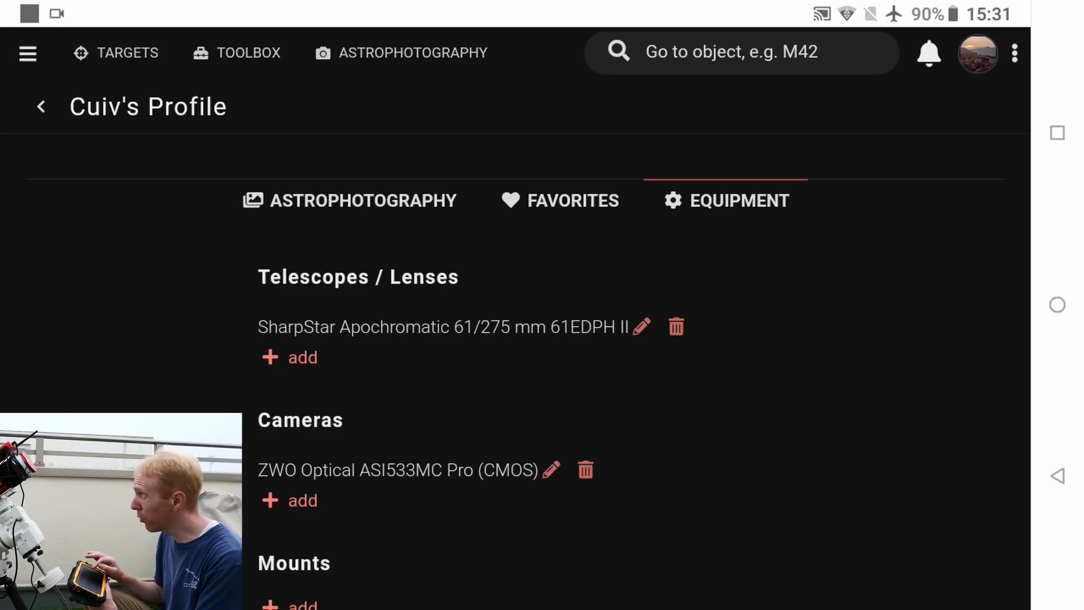
{"action": "left_click", "coordinate": [639, 327]}
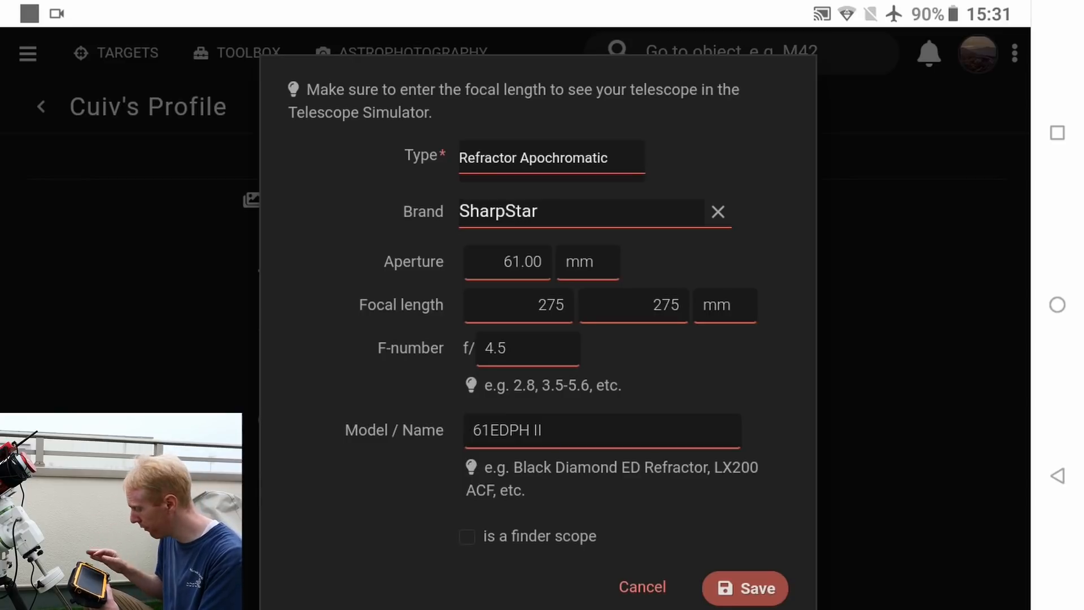
{"action": "left_click", "coordinate": [745, 588]}
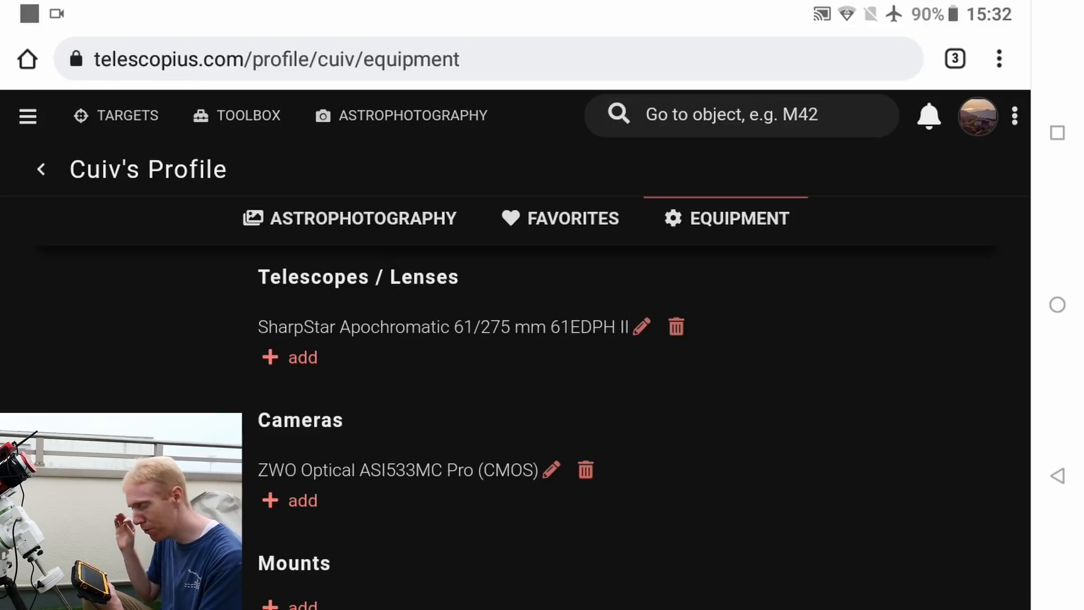
Search 'veil' and scroll the Veil Nebula page to its Telescope Simulator framing.
{"action": "left_click", "coordinate": [730, 115]}
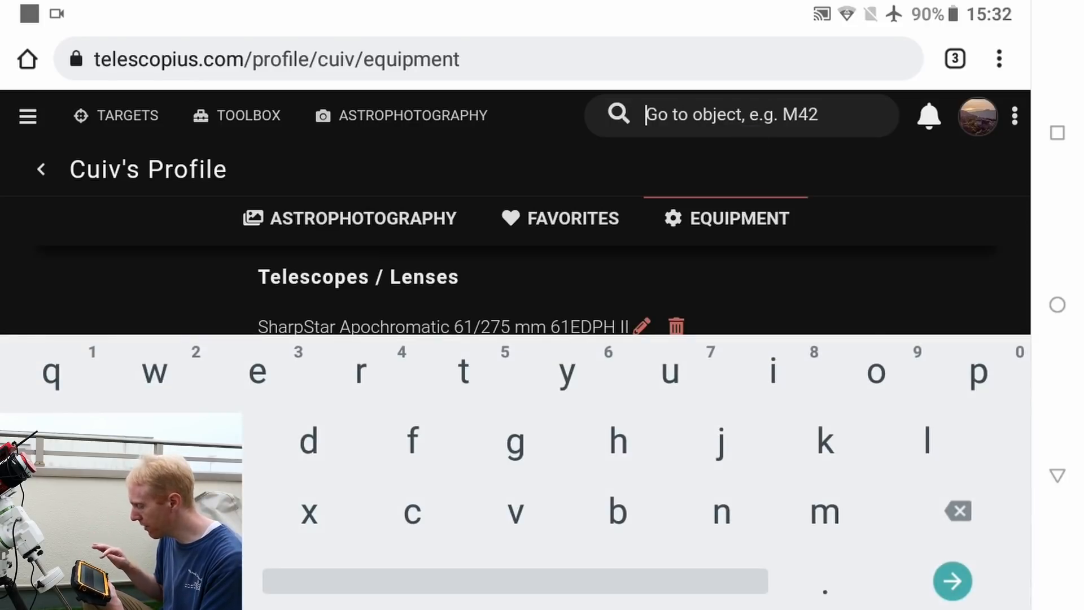
{"action": "type", "text": "veil"}
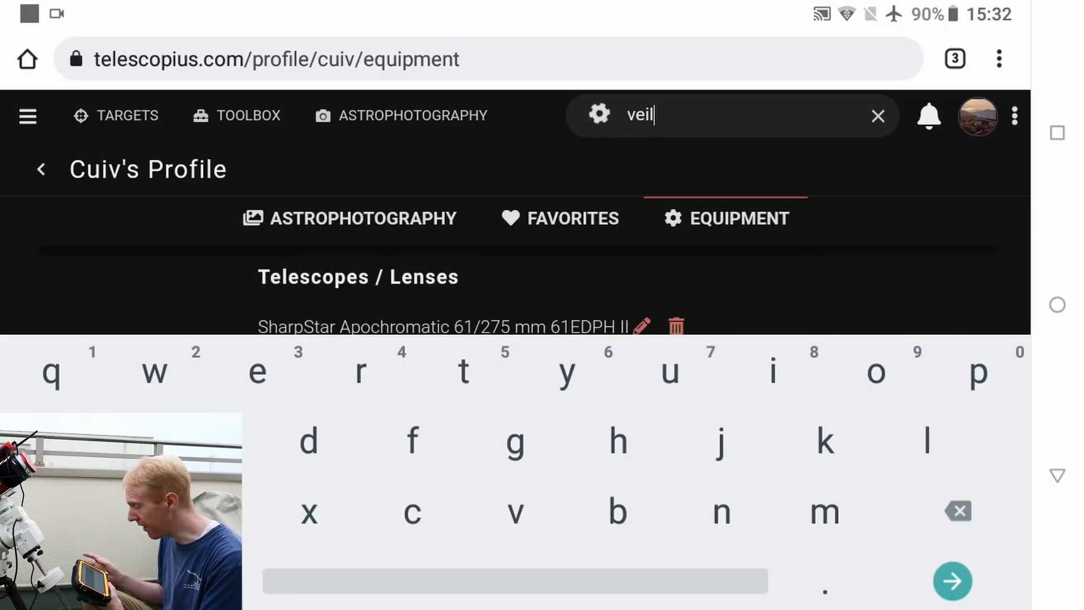
{"action": "key", "text": "Enter"}
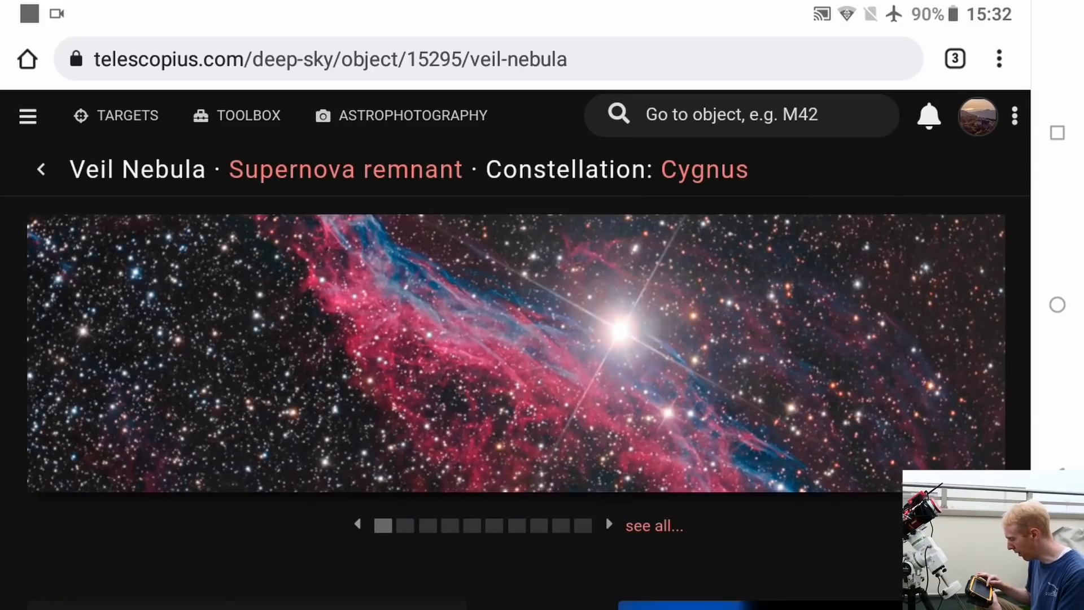
{"action": "scroll", "scroll_direction": "down", "scroll_amount": 3}
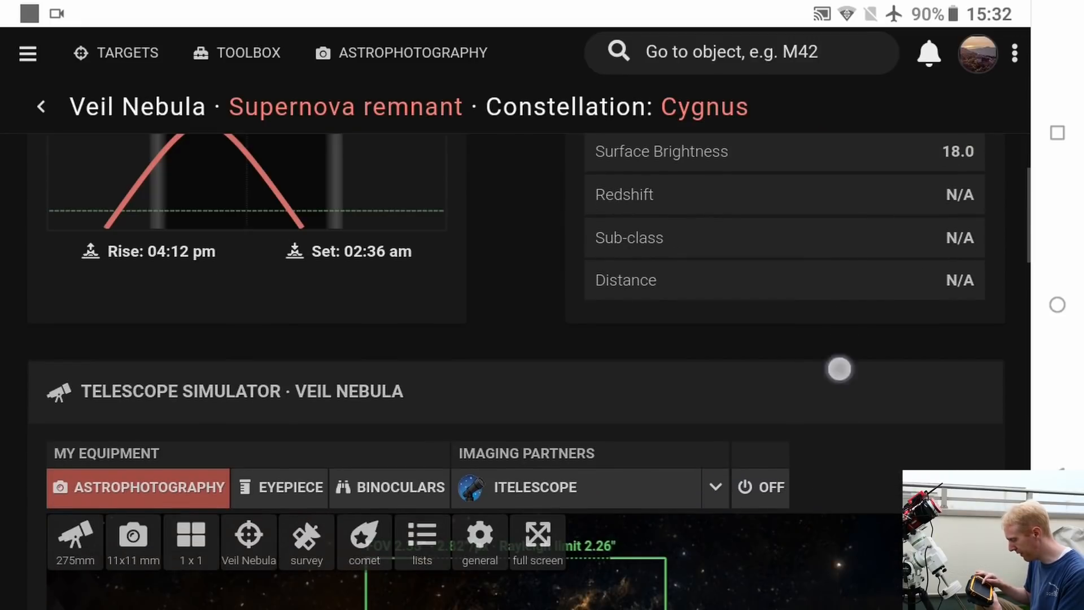
{"action": "scroll", "scroll_direction": "down", "scroll_amount": 3}
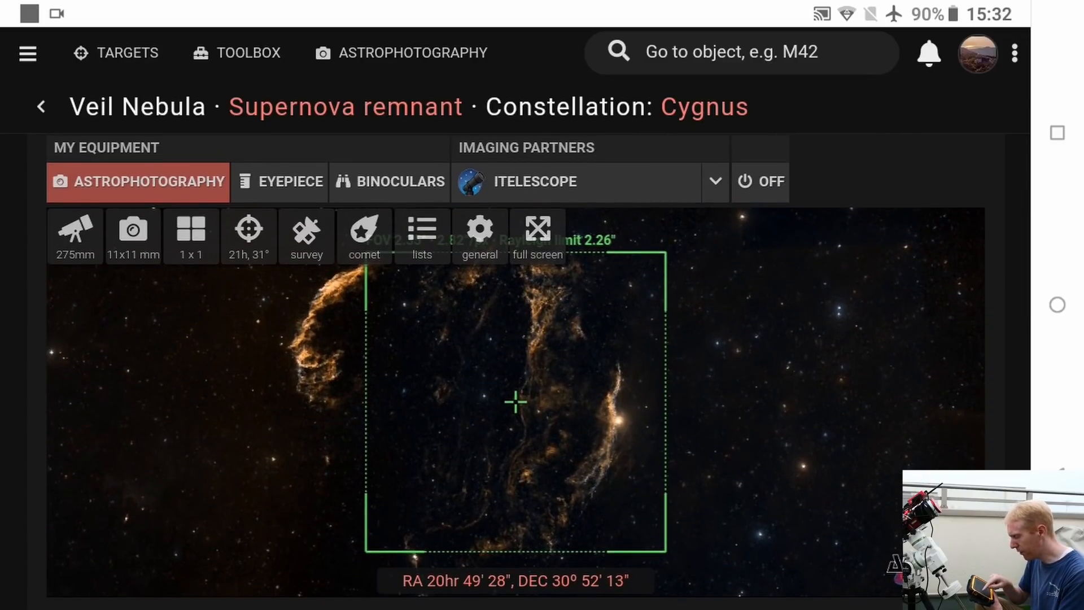
{"action": "left_click", "coordinate": [74, 233]}
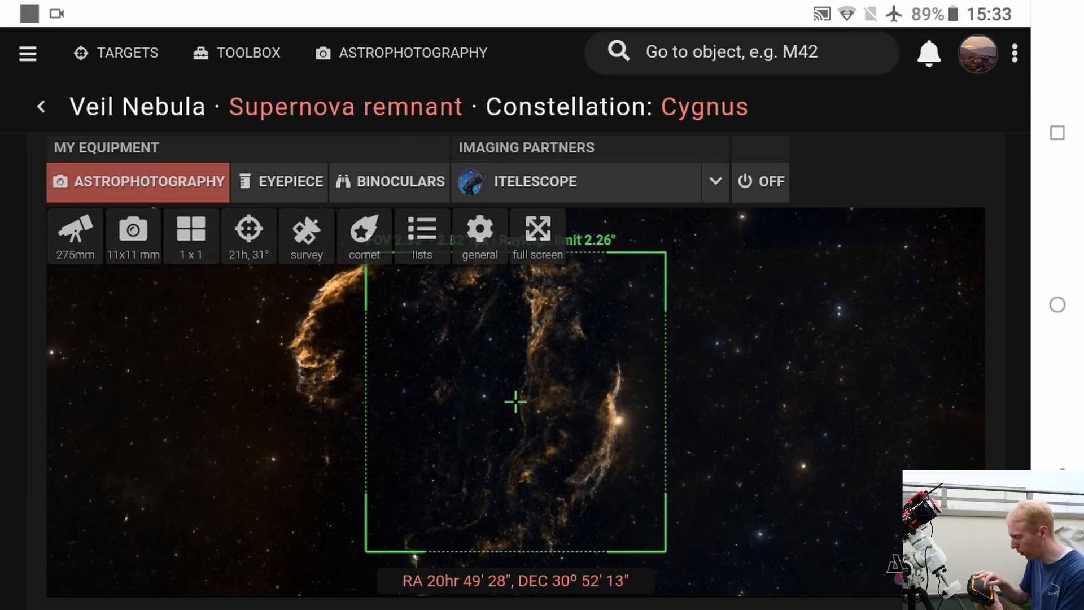
Rotate the 11x11 mm sensor frame to 269.5° East, recentred at RA 20h 48' 19", DEC 30° 46' 10".
{"action": "left_click", "coordinate": [132, 235]}
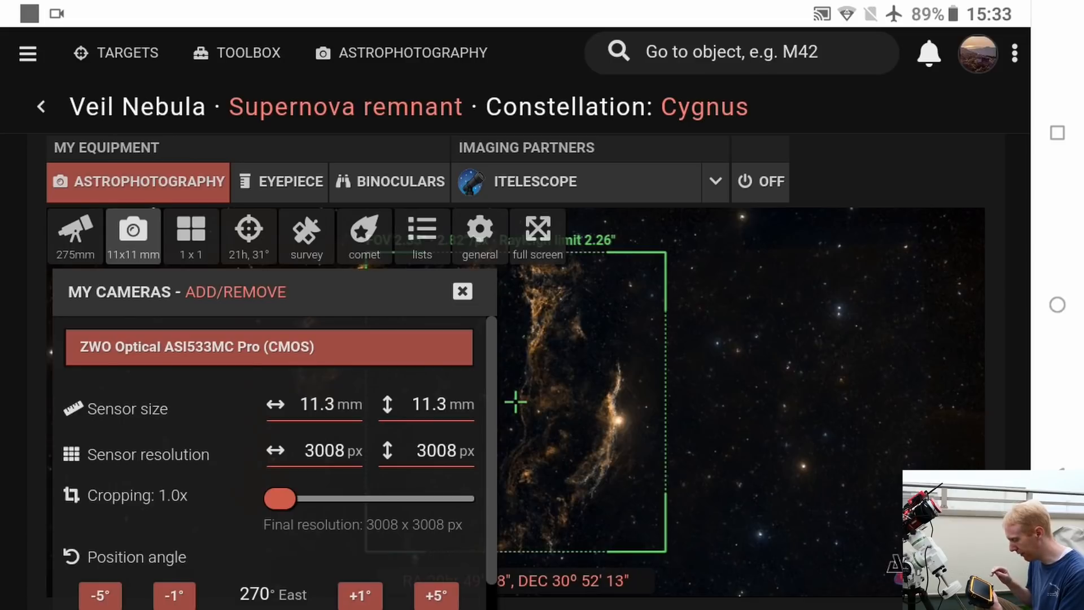
{"action": "scroll", "scroll_direction": "down", "scroll_amount": 3}
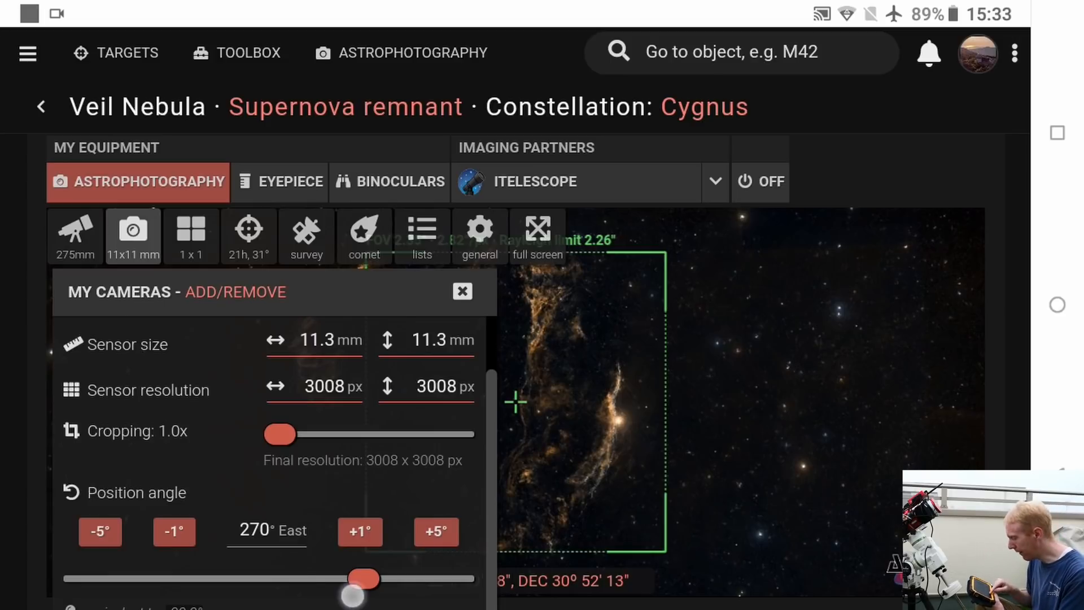
{"action": "left_click_drag", "start_coordinate": [363, 576], "coordinate": [332, 576]}
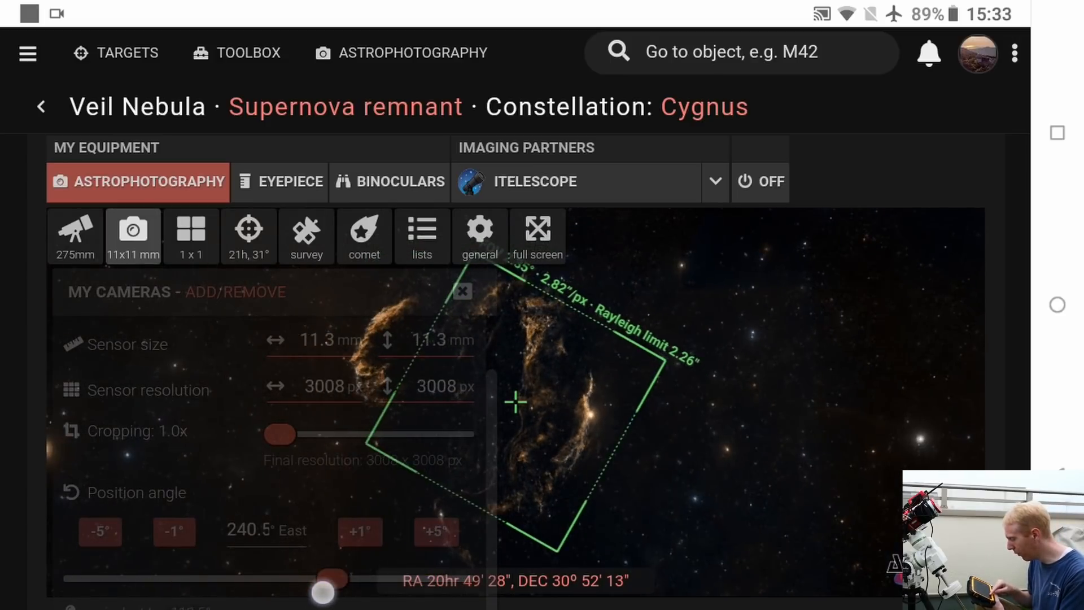
{"action": "left_click_drag", "start_coordinate": [328, 579], "coordinate": [176, 578]}
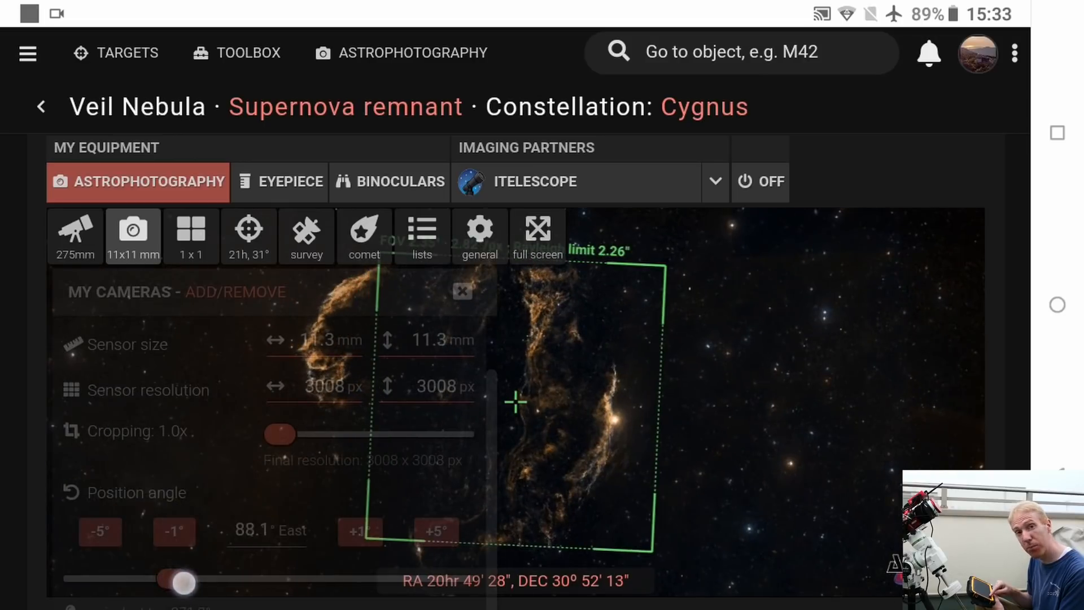
{"action": "left_click_drag", "start_coordinate": [180, 578], "coordinate": [339, 578]}
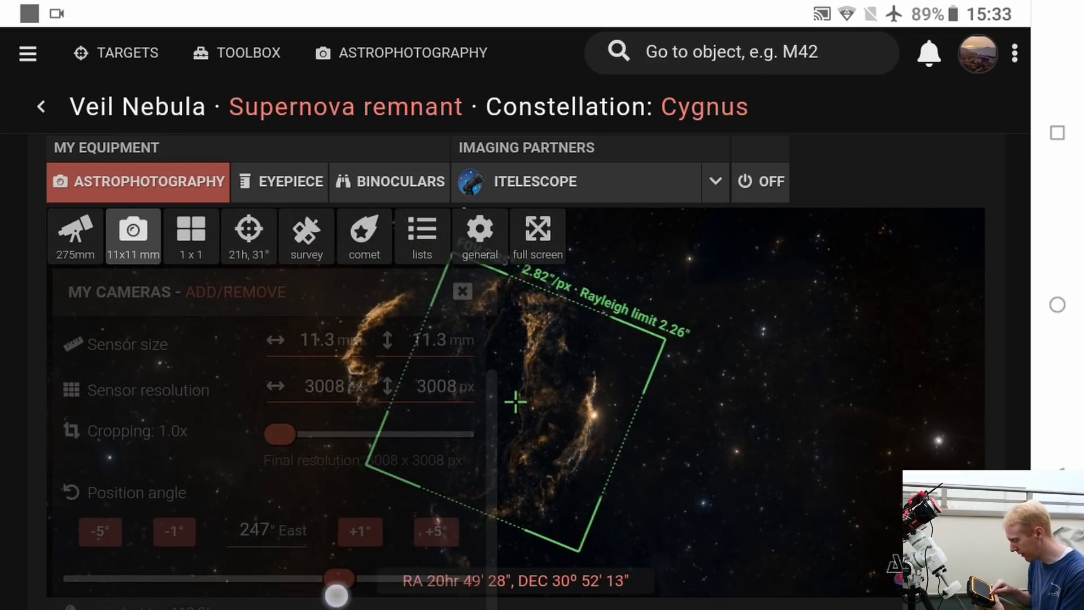
{"action": "left_click_drag", "start_coordinate": [339, 579], "coordinate": [370, 579]}
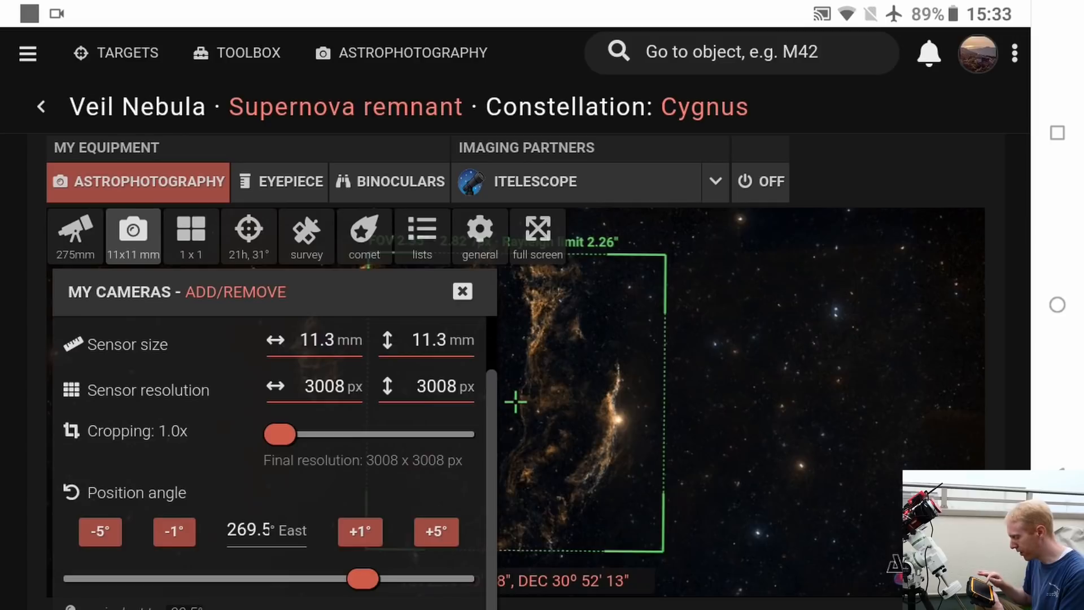
{"action": "left_click", "coordinate": [461, 290]}
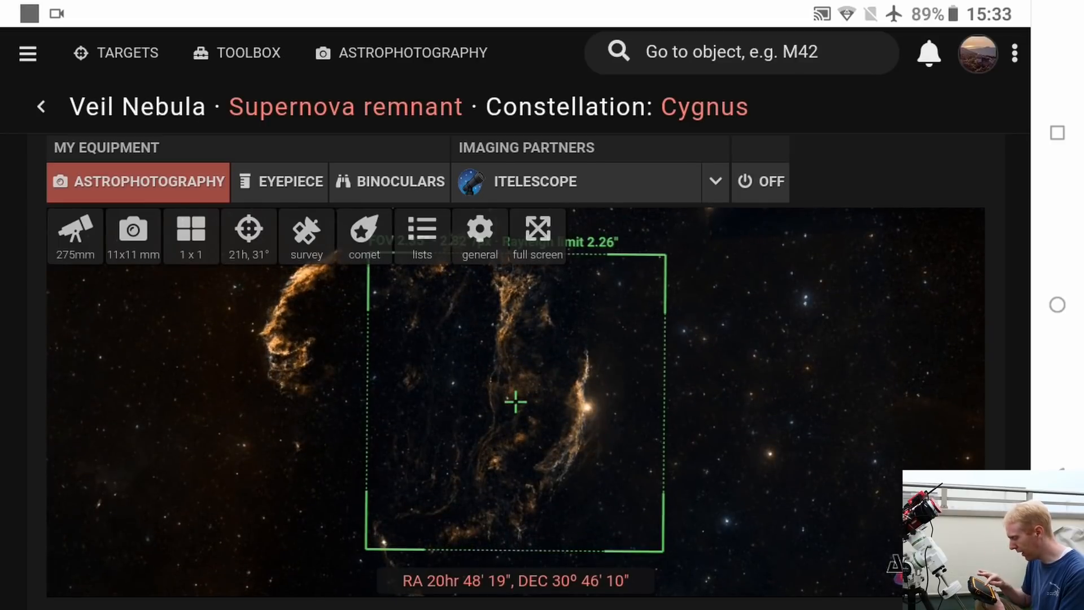
Copy the 1x1 mosaic pane coordinates, with the 269.5° angle, as CSV from Mosaic Settings.
{"action": "left_click", "coordinate": [191, 232]}
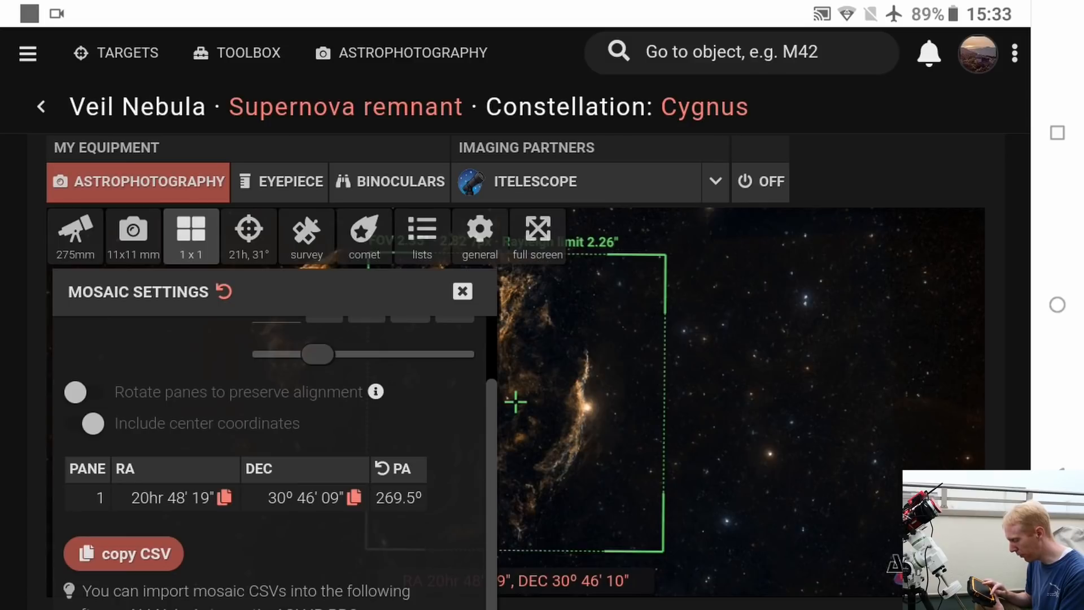
{"action": "left_click", "coordinate": [123, 553]}
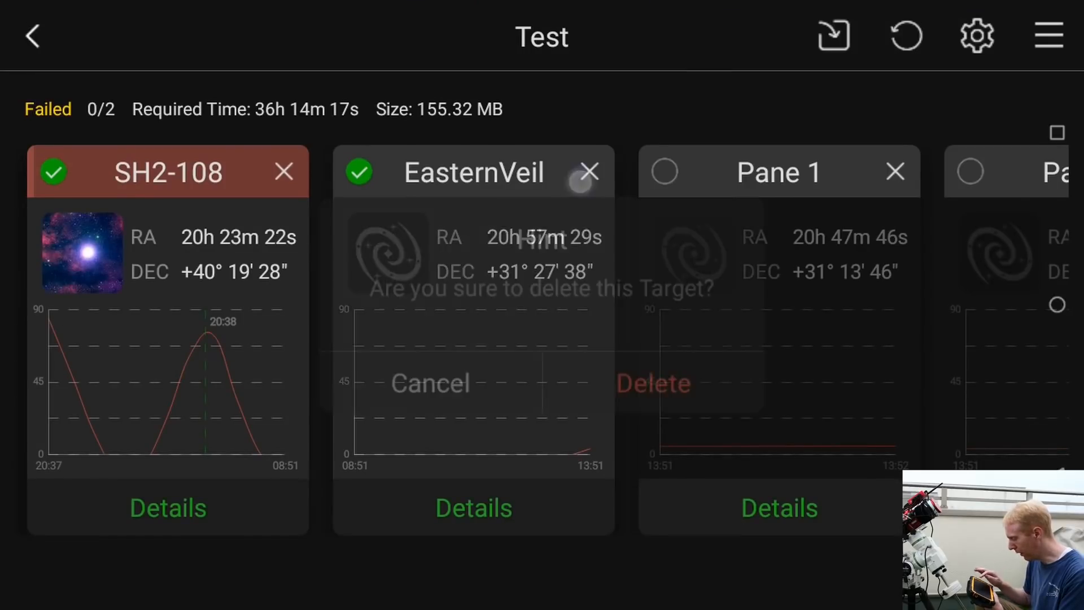
Delete another old target, then paste and import the mosaic CSV as Pane 1.
{"action": "left_click", "coordinate": [659, 387]}
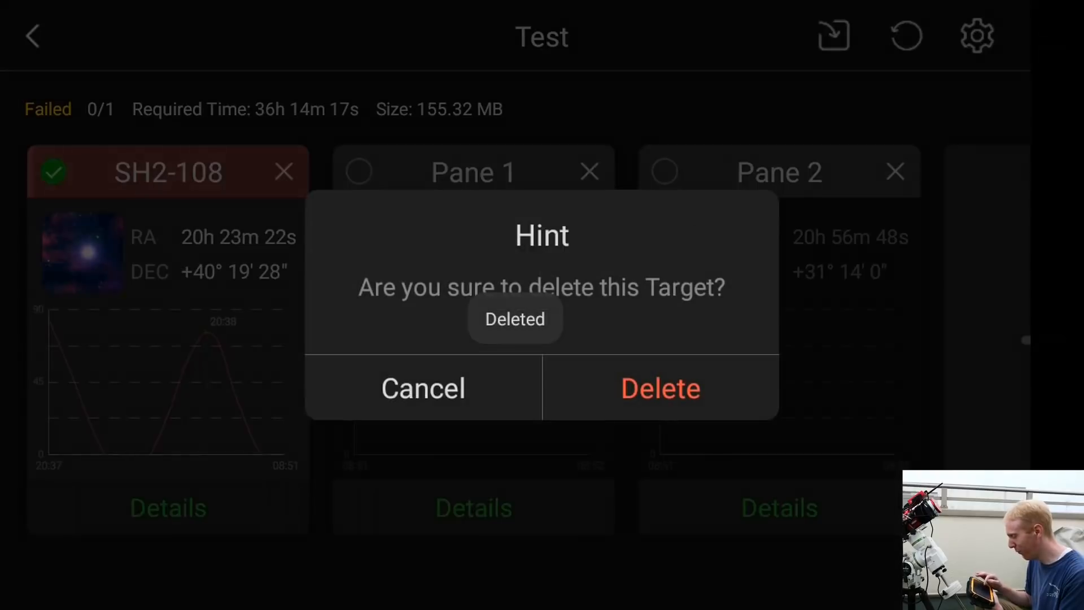
{"action": "left_click", "coordinate": [659, 388]}
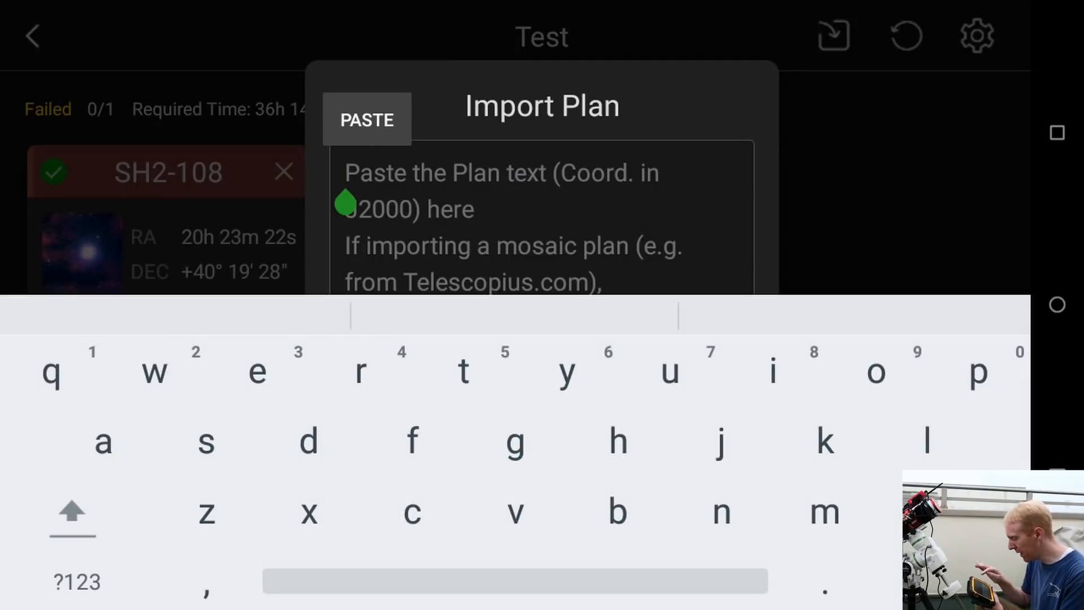
{"action": "left_click", "coordinate": [366, 119]}
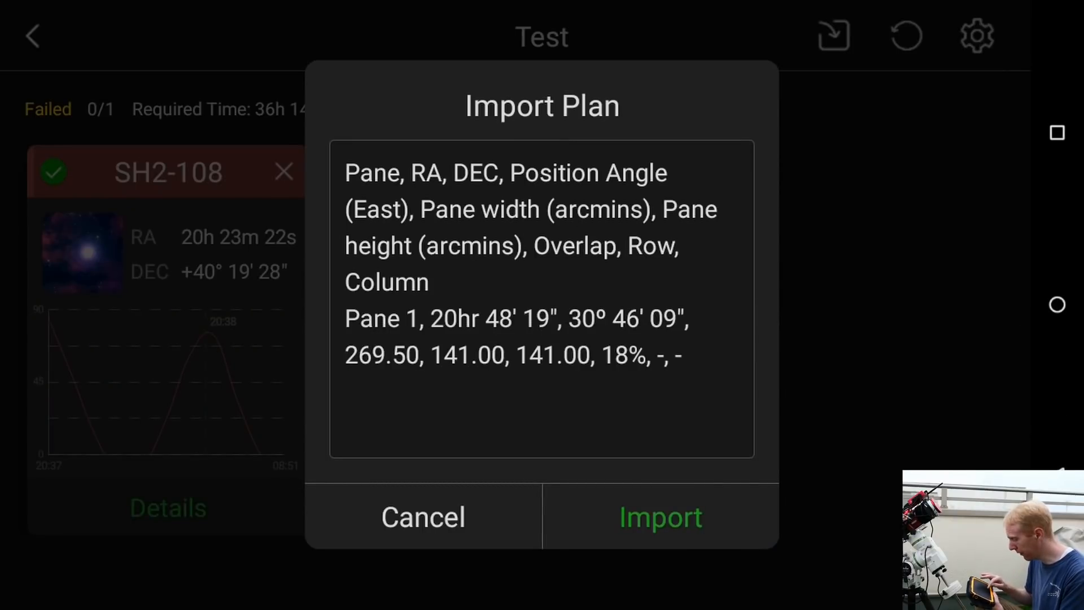
{"action": "left_click", "coordinate": [659, 517]}
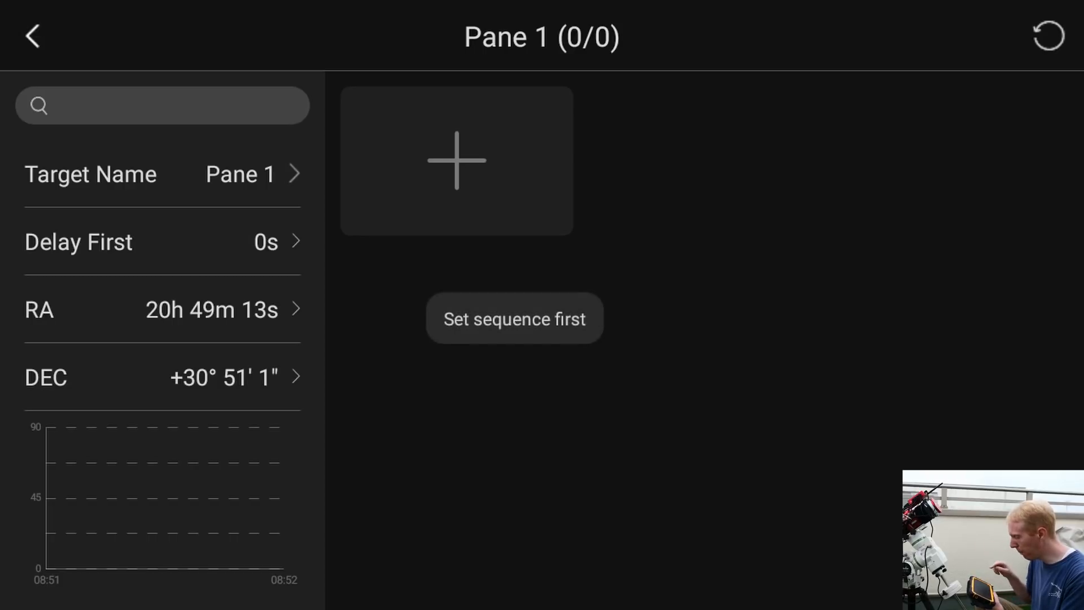
Give Pane 1 a light sequence of 300 frames at 60 s exposure.
{"action": "left_click", "coordinate": [457, 160]}
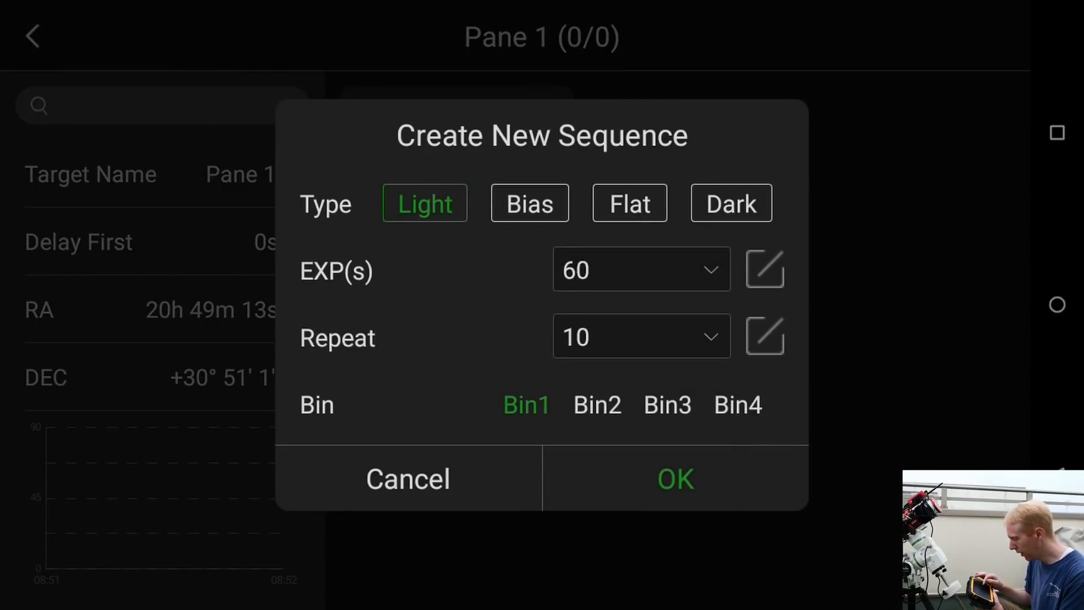
{"action": "left_click", "coordinate": [640, 269]}
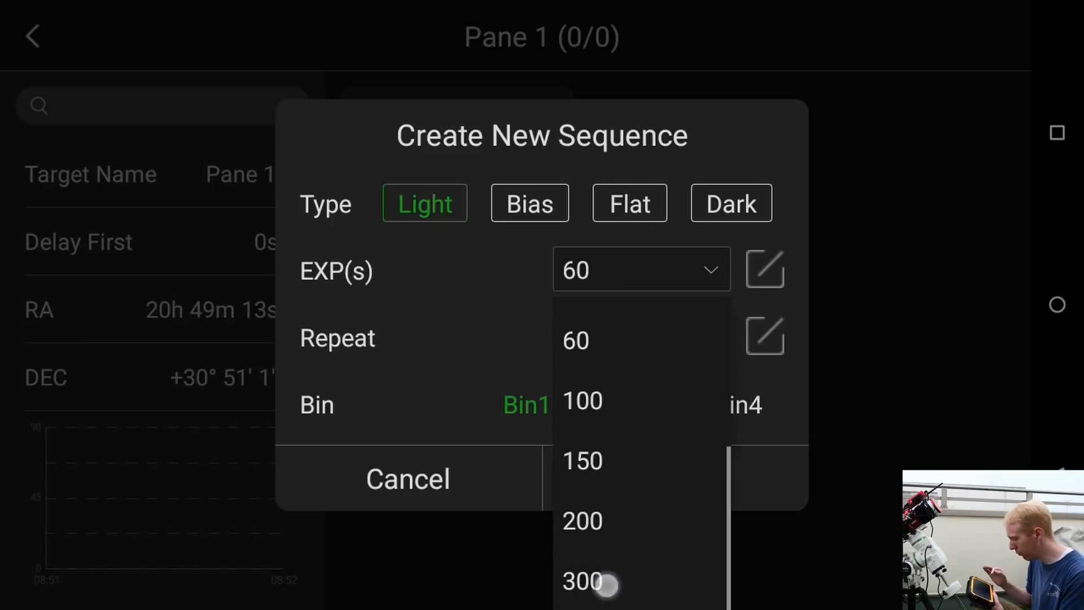
{"action": "left_click", "coordinate": [583, 581]}
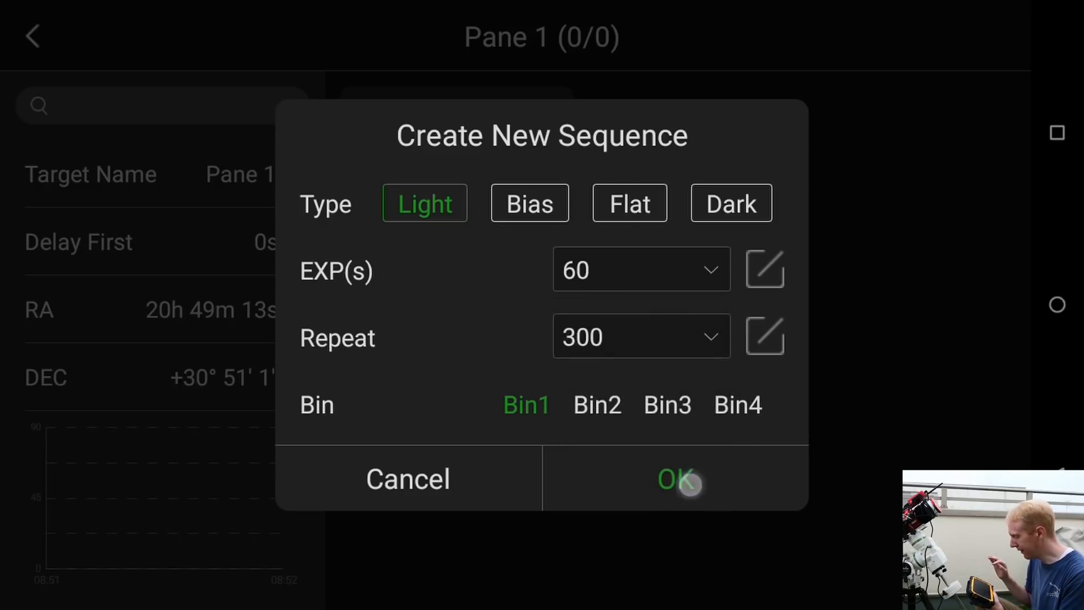
{"action": "left_click", "coordinate": [675, 479]}
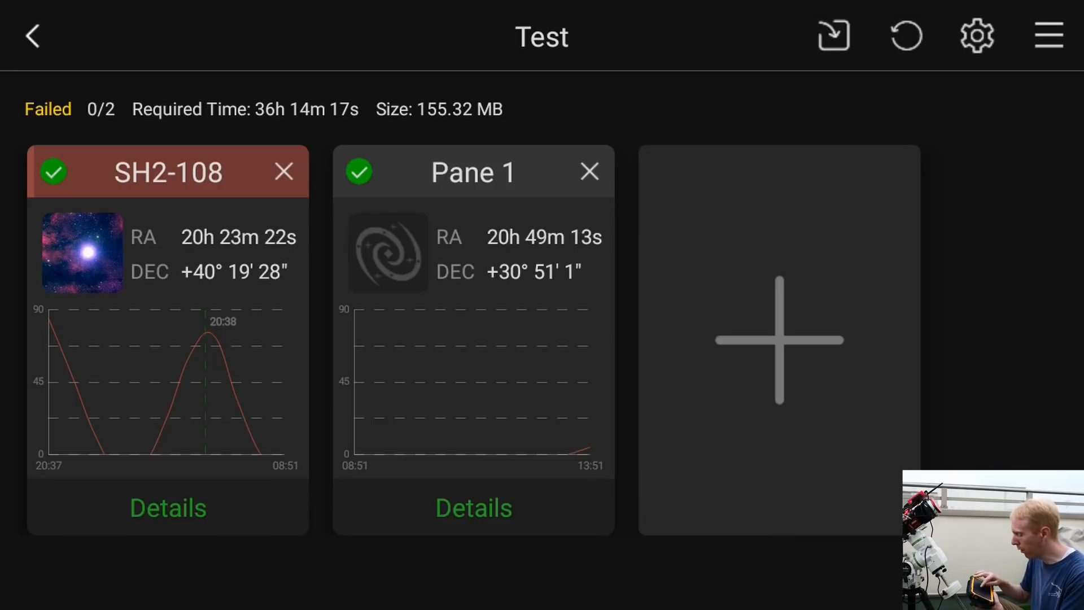
{"action": "left_click", "coordinate": [474, 508]}
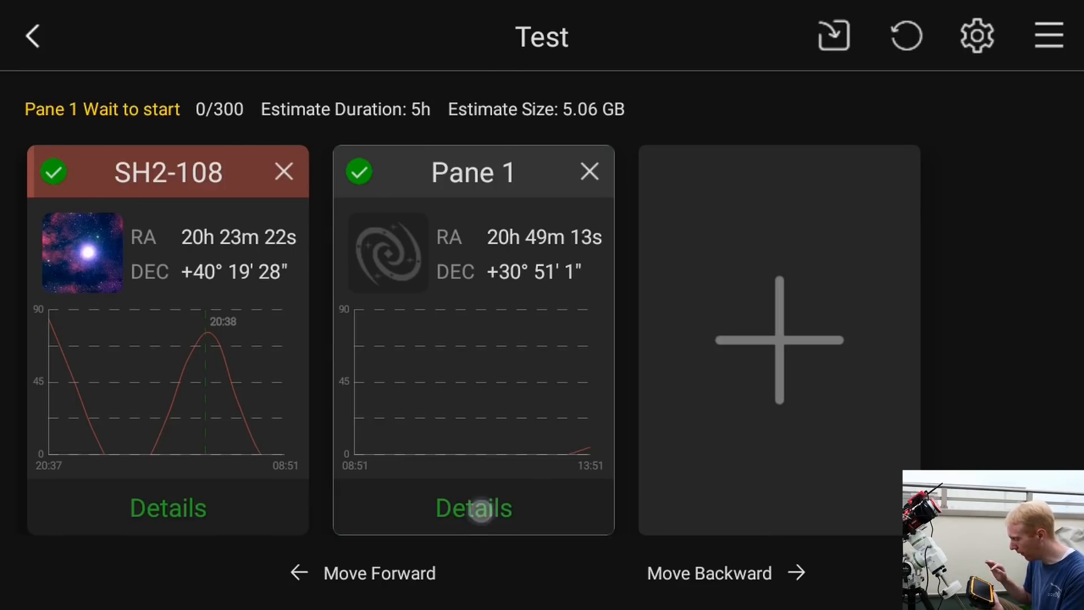
{"action": "left_click", "coordinate": [474, 508]}
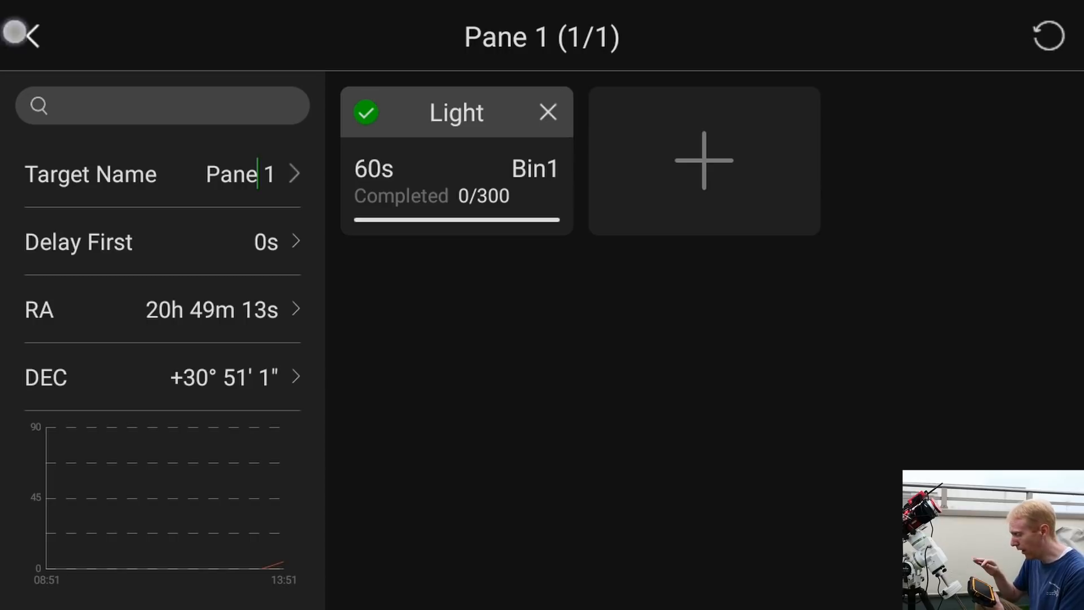
{"action": "left_click", "coordinate": [23, 36]}
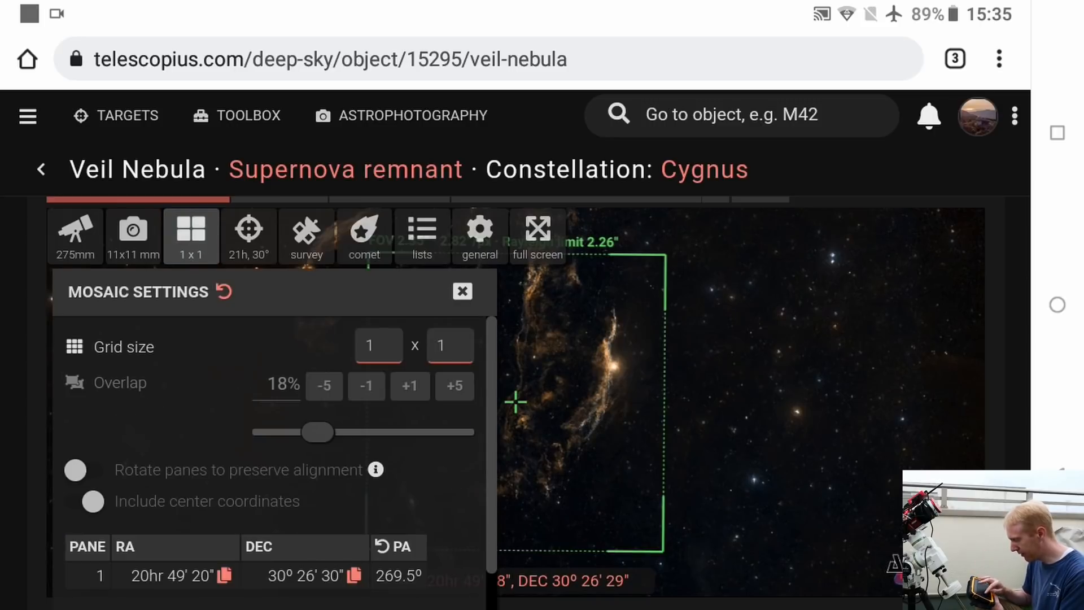
Change the mosaic grid to 1 x 2 panes across the Veil Nebula.
{"action": "left_click", "coordinate": [379, 346]}
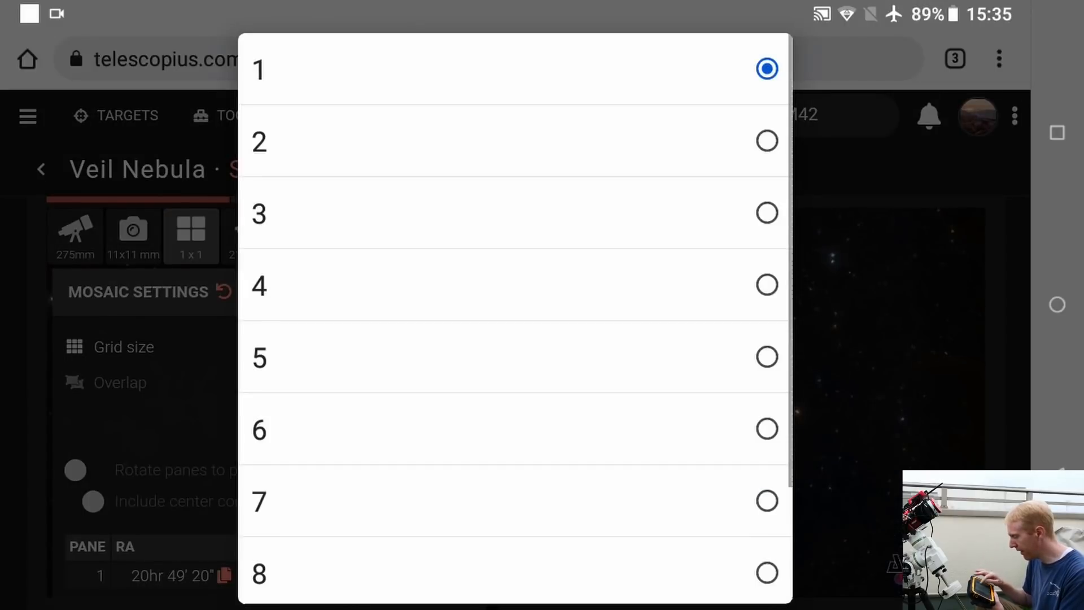
{"action": "left_click", "coordinate": [258, 141]}
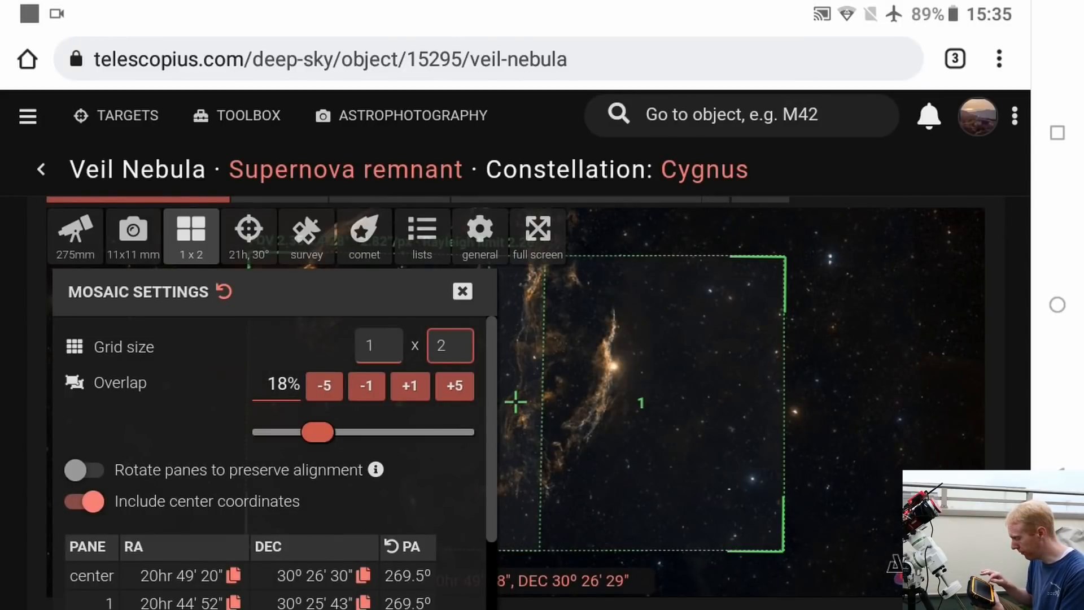
{"action": "left_click", "coordinate": [461, 290]}
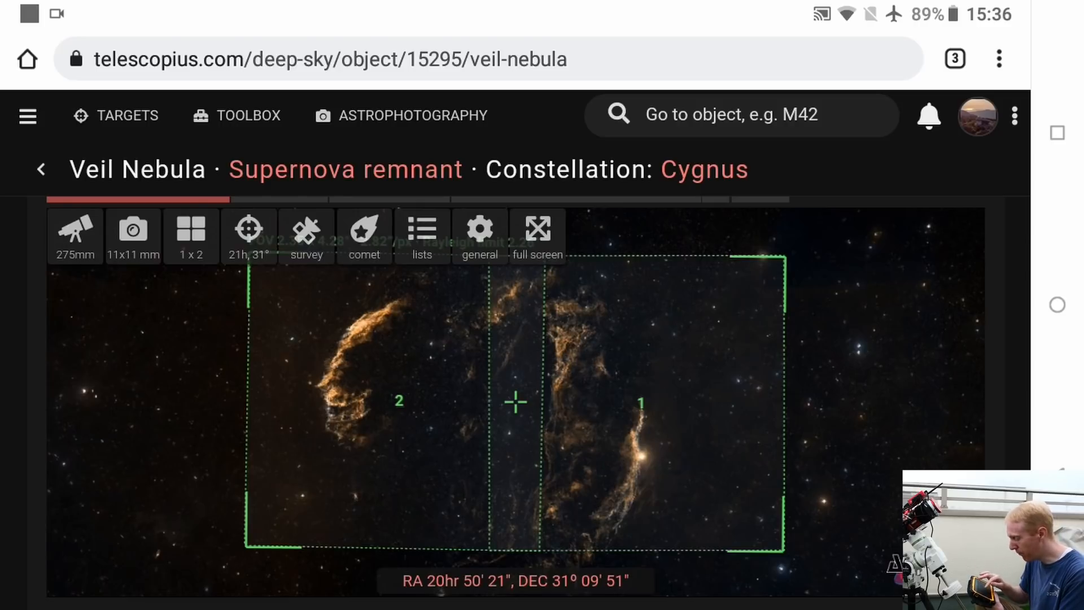
Increase the pane overlap by one percent, to about 19%.
{"action": "left_click", "coordinate": [190, 235]}
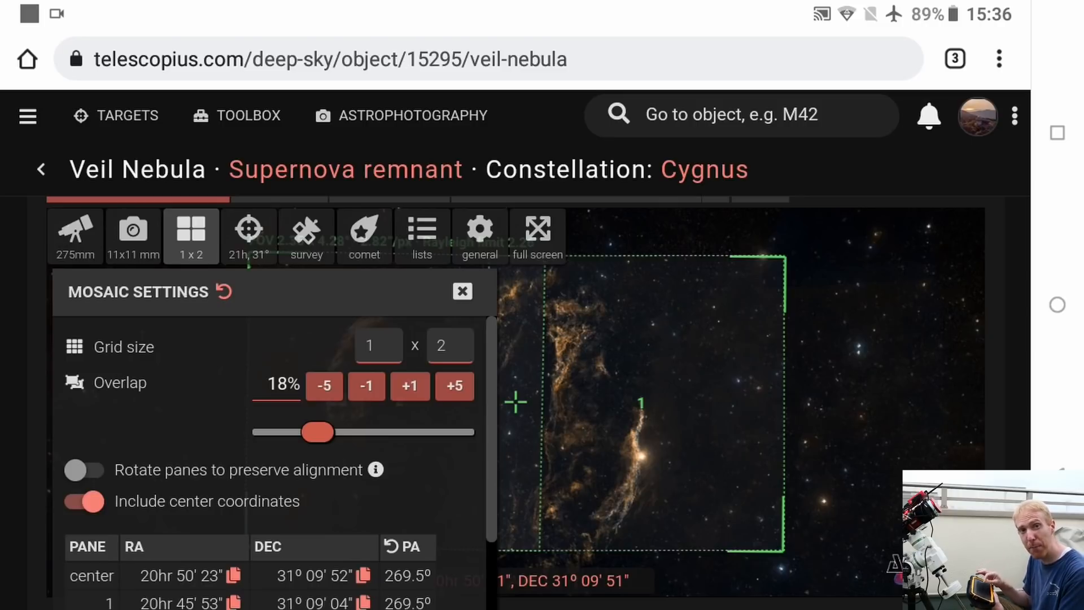
{"action": "left_click", "coordinate": [409, 385]}
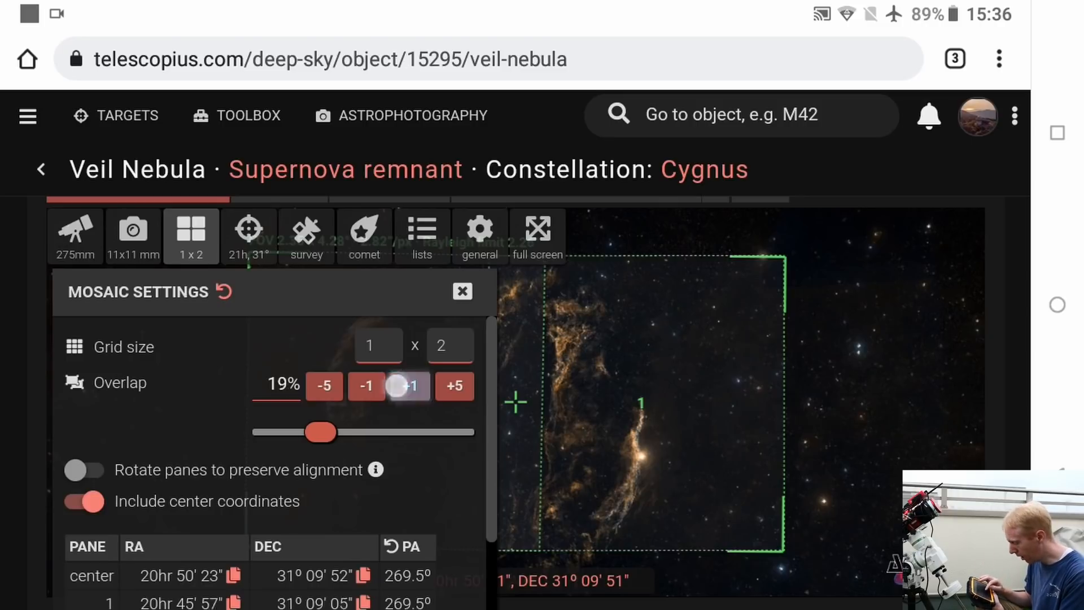
{"action": "left_click", "coordinate": [410, 385]}
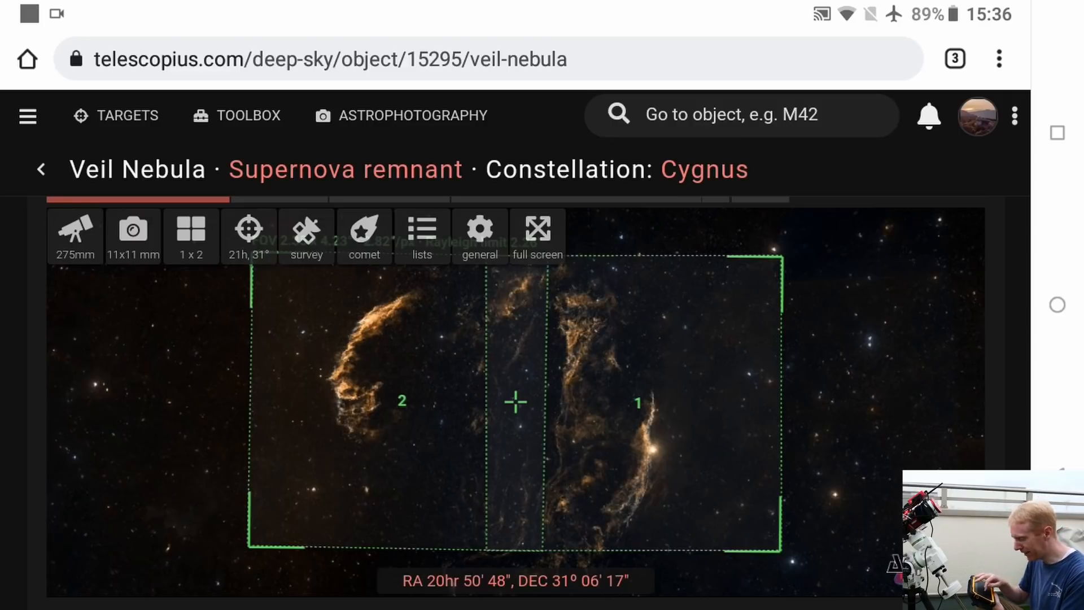
Check the camera position angle, then copy the center and pane coordinates as CSV.
{"action": "left_click", "coordinate": [191, 235]}
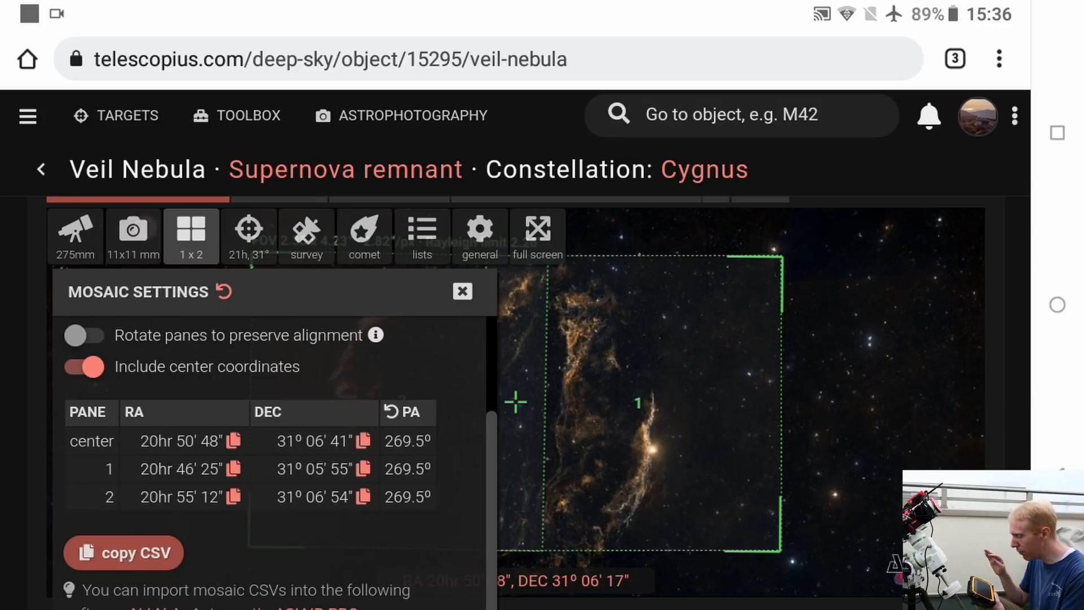
{"action": "left_click", "coordinate": [132, 231]}
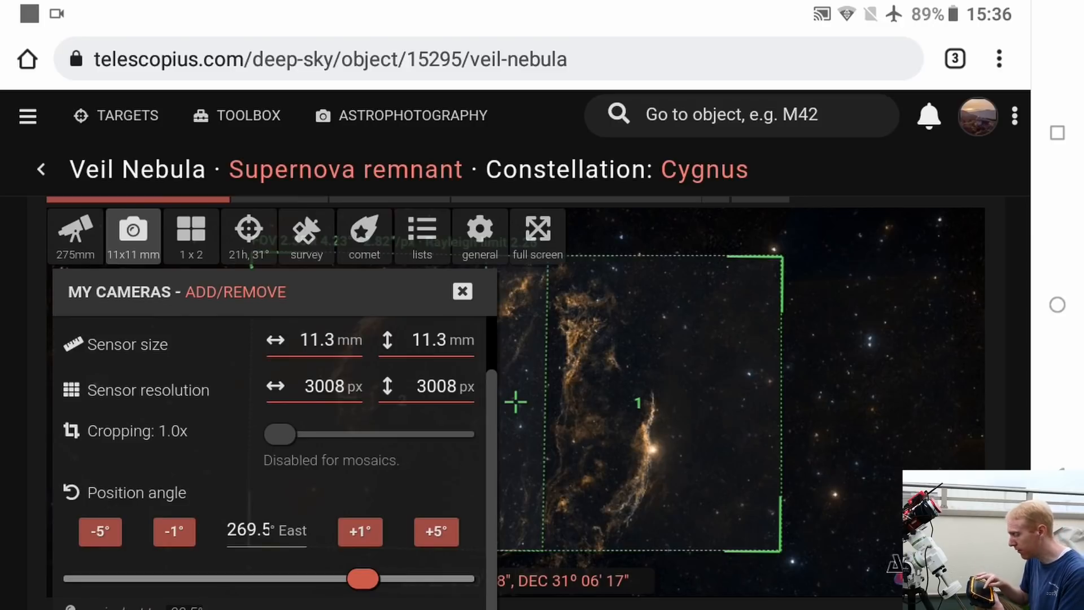
{"action": "left_click", "coordinate": [191, 229]}
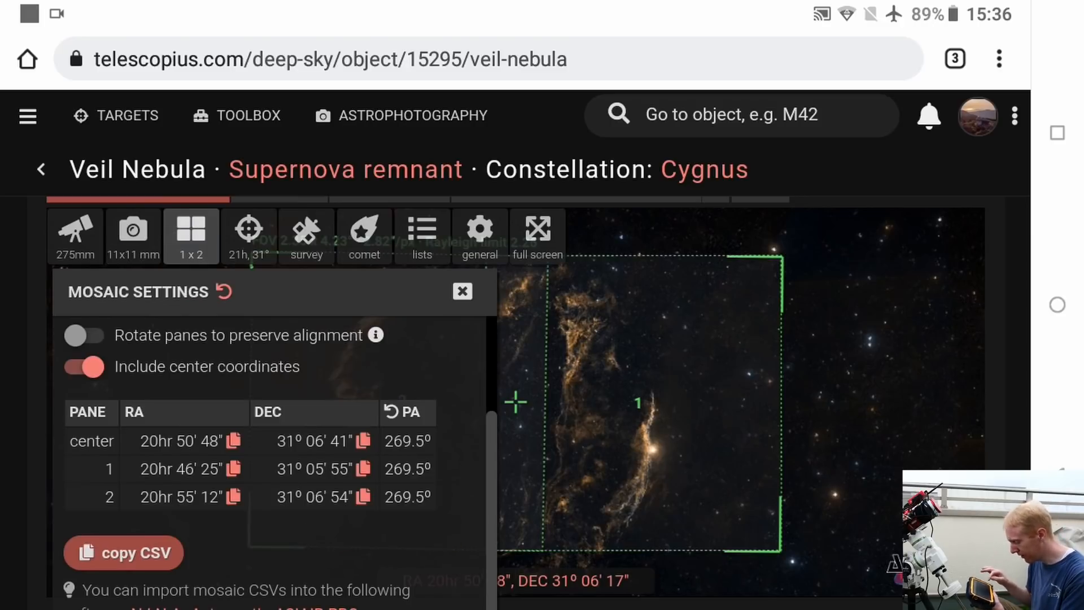
{"action": "left_click", "coordinate": [123, 552]}
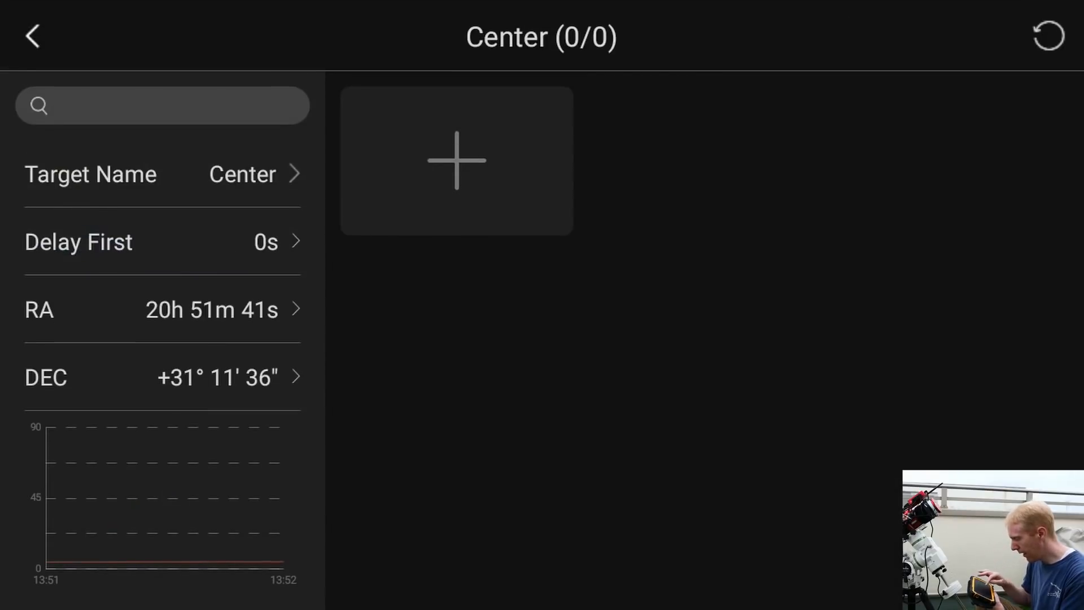
Delete the Center target from the Test plan and review Pane 1's details.
{"action": "left_click", "coordinate": [456, 160]}
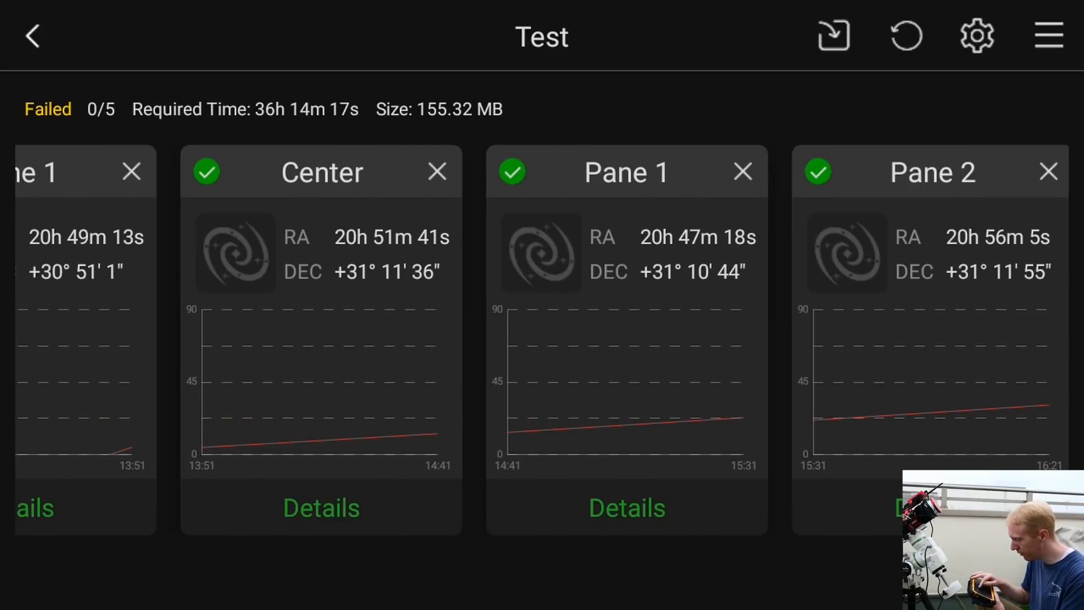
{"action": "left_click", "coordinate": [437, 172]}
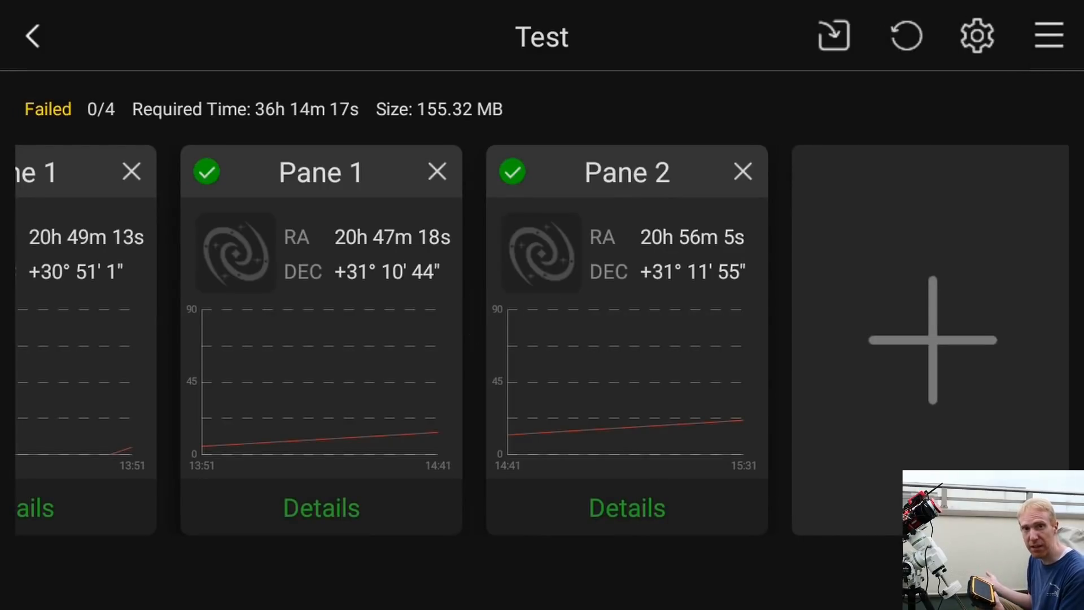
{"action": "left_click", "coordinate": [321, 508]}
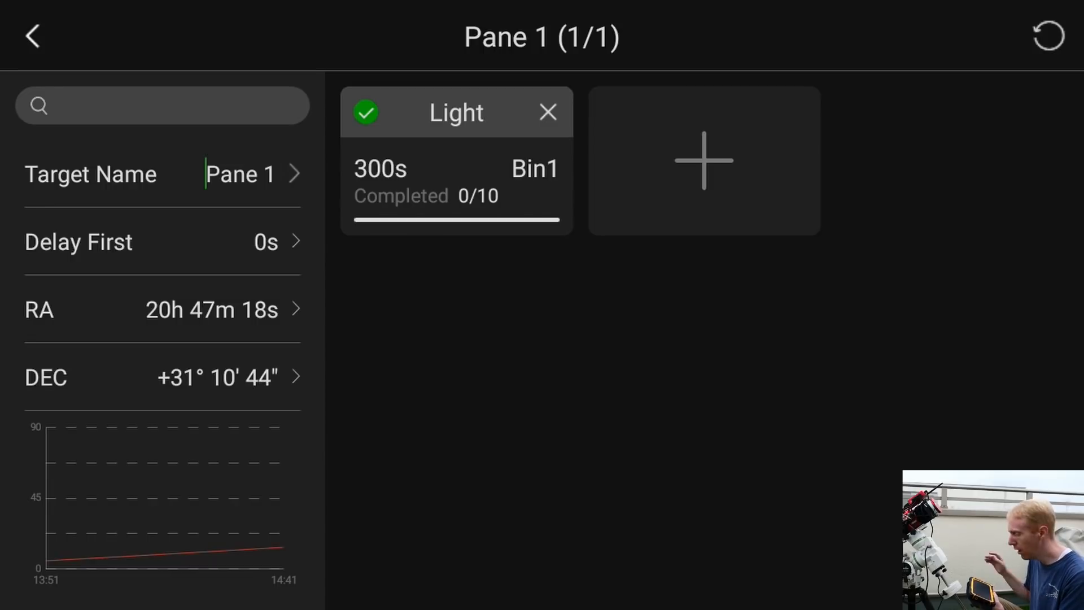
{"action": "left_click", "coordinate": [32, 37]}
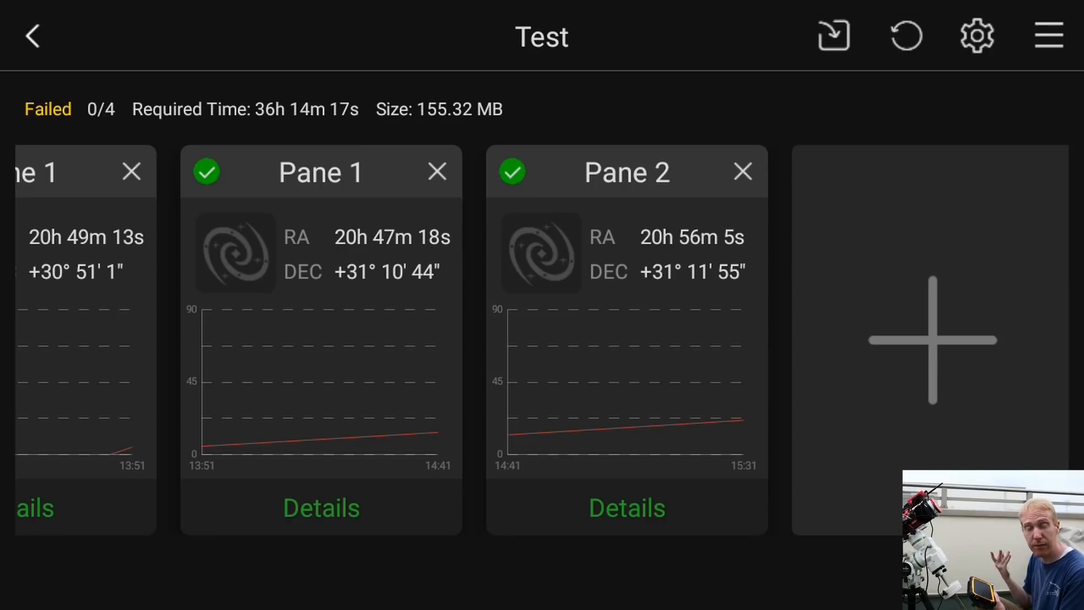